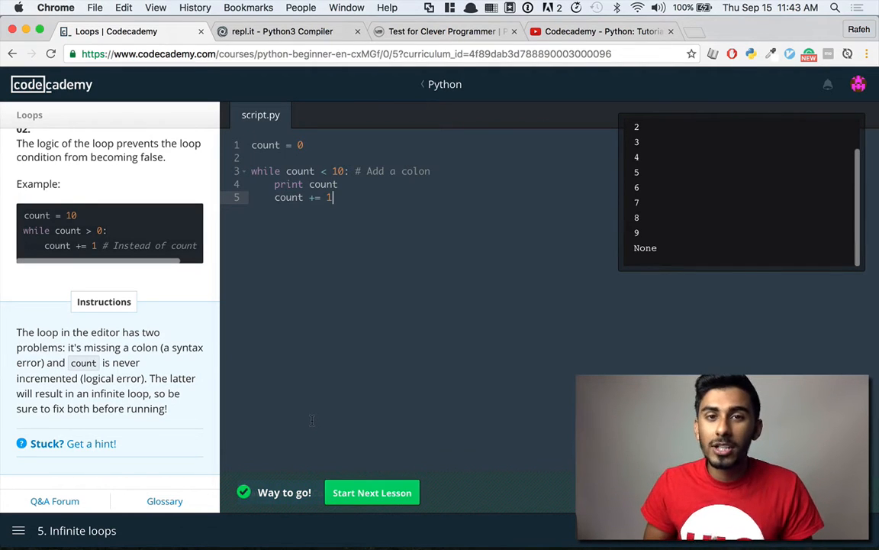
pyautogui.moveTo(214, 157)
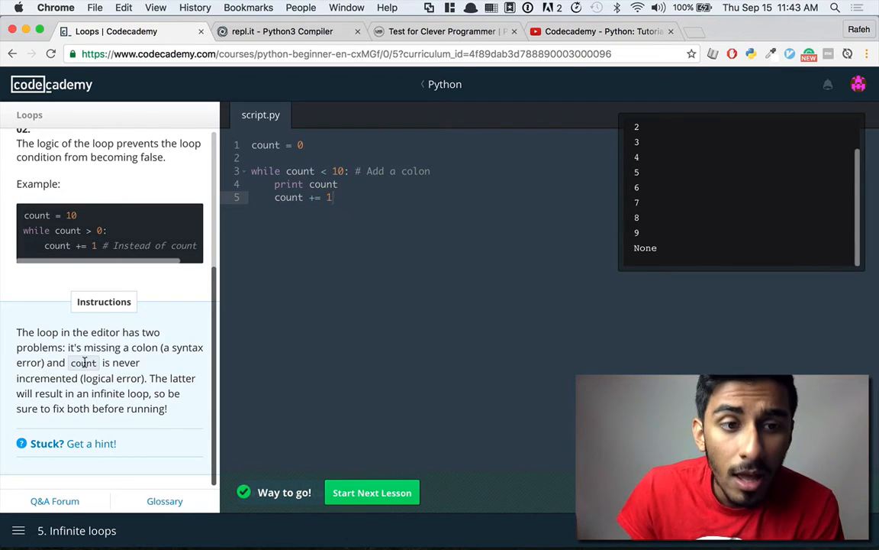
# Step: Finish the current exercise and advance to lesson 6, Break
pyautogui.moveTo(68, 362); pyautogui.dragTo(171, 409)
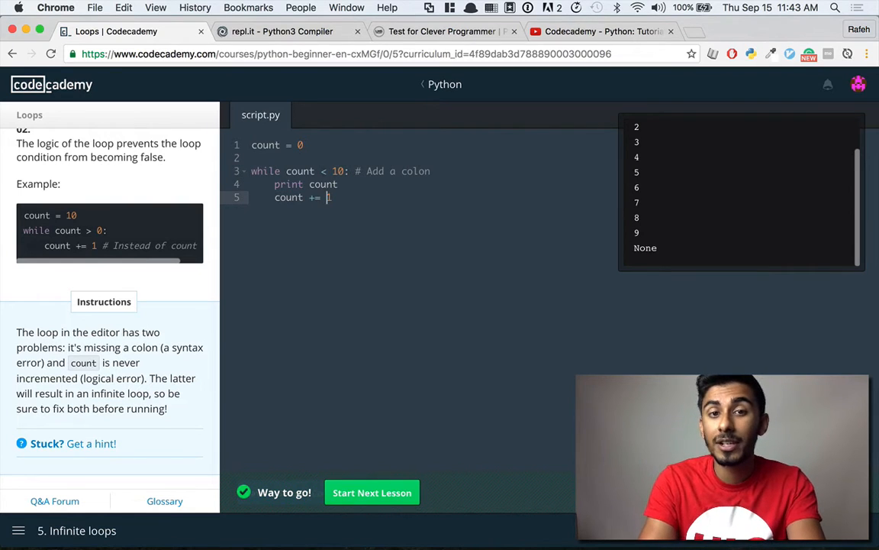
pyautogui.write('1')
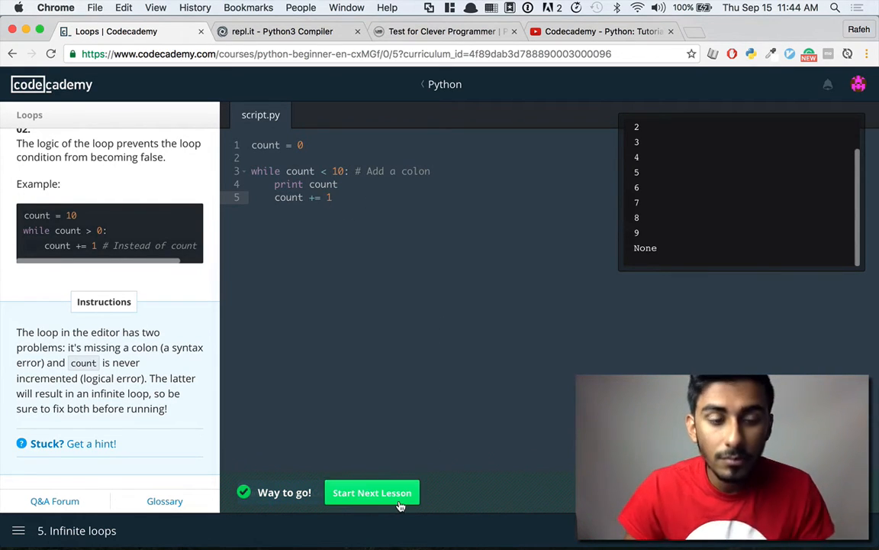
pyautogui.click(373, 492)
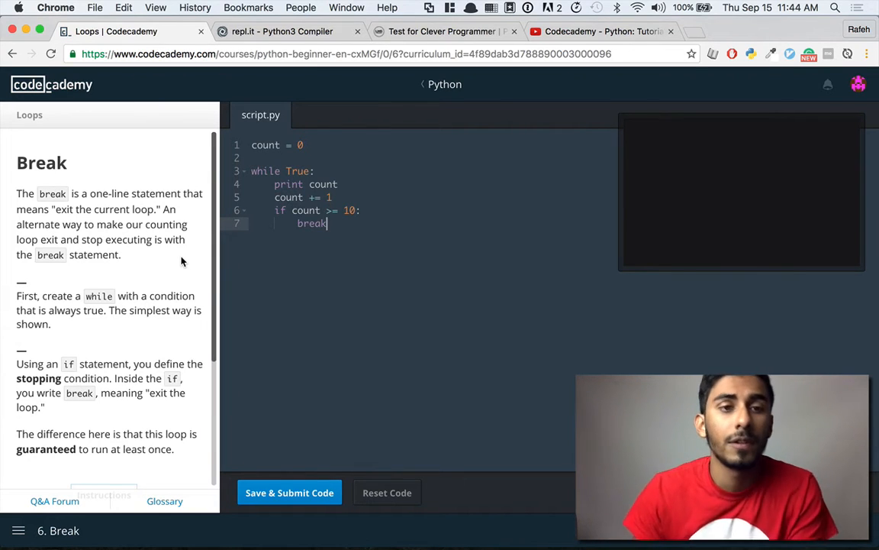
# Step: Edit the while True loop in script.py, adding a line under print count
pyautogui.doubleClick(110, 193)
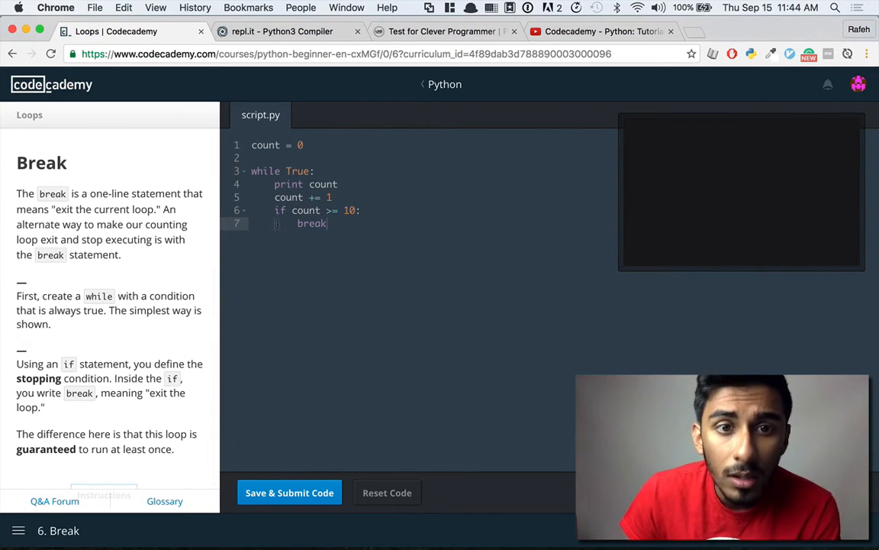
pyautogui.click(333, 197)
pyautogui.write('T')
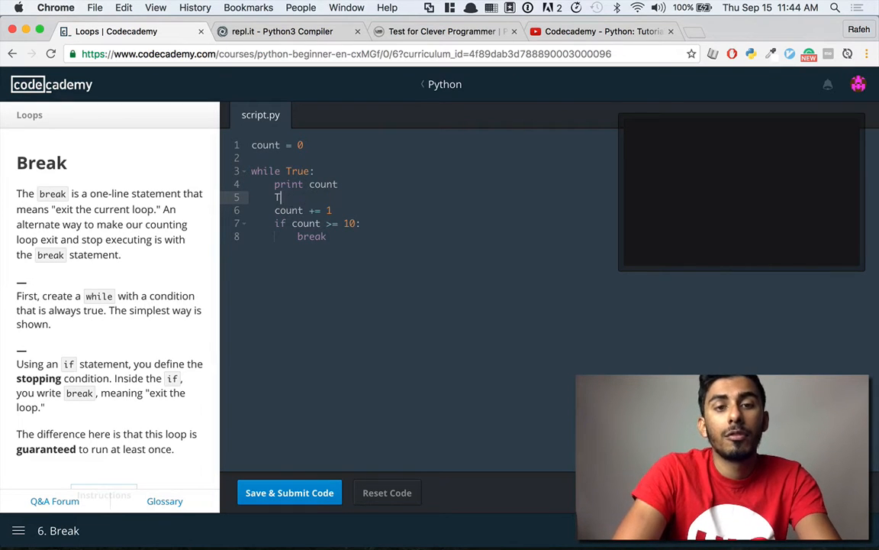
pyautogui.write('rue = False')
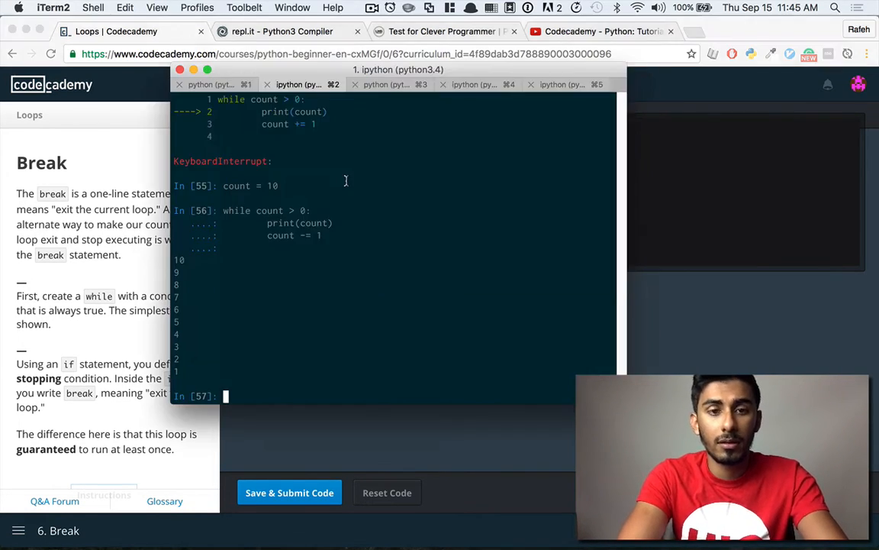
# Step: Enter the while True countdown loop in the iTerm2 IPython session
pyautogui.write('True:')
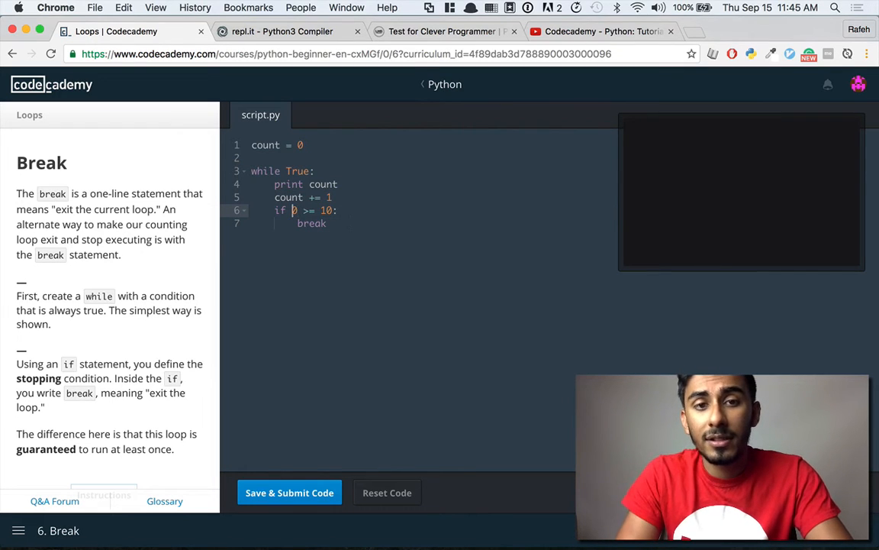
pyautogui.write('False:')
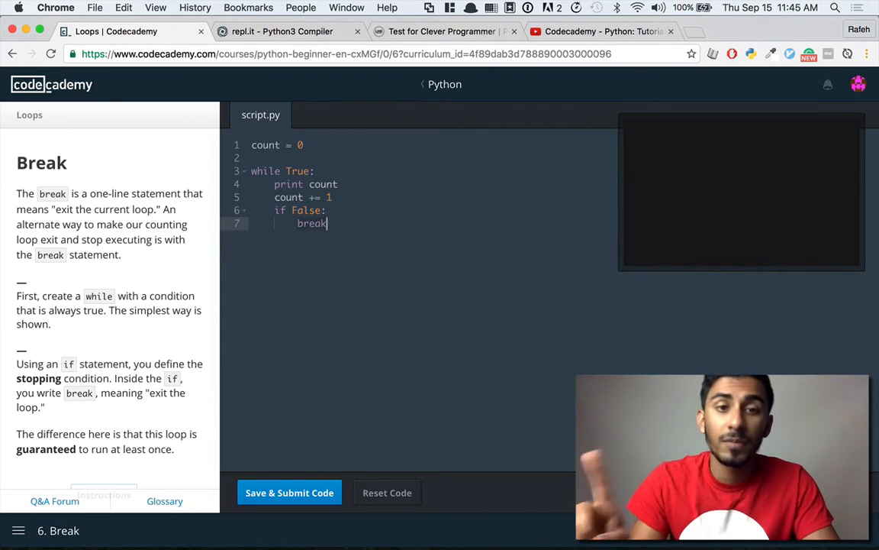
pyautogui.write('0 >= 10:')
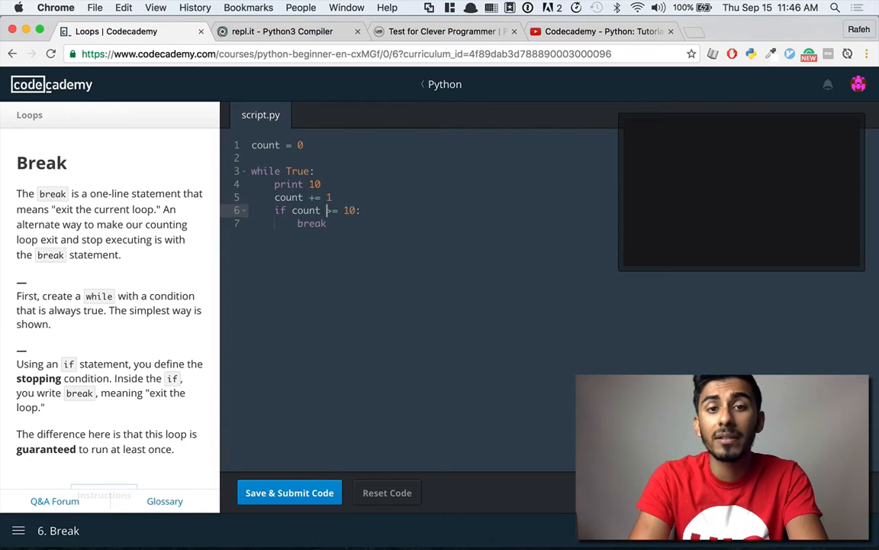
pyautogui.write('11')
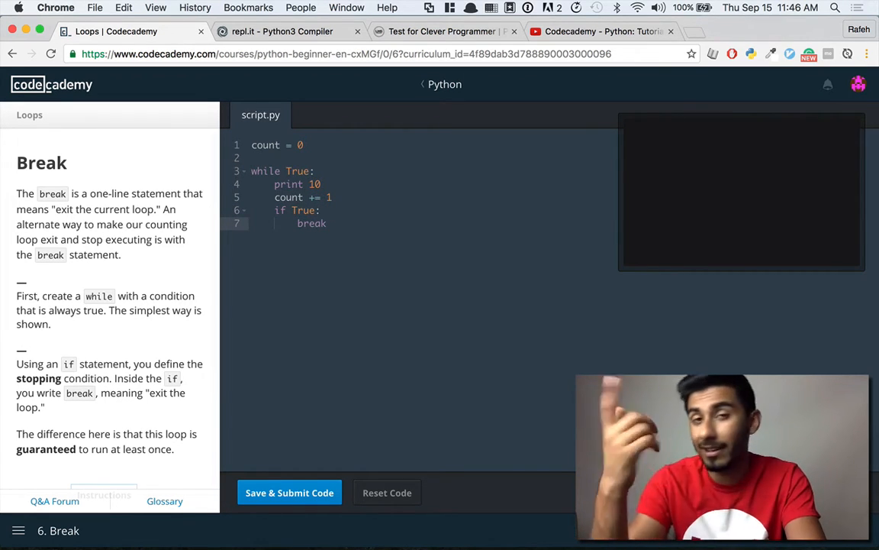
pyautogui.write('count >= 10')
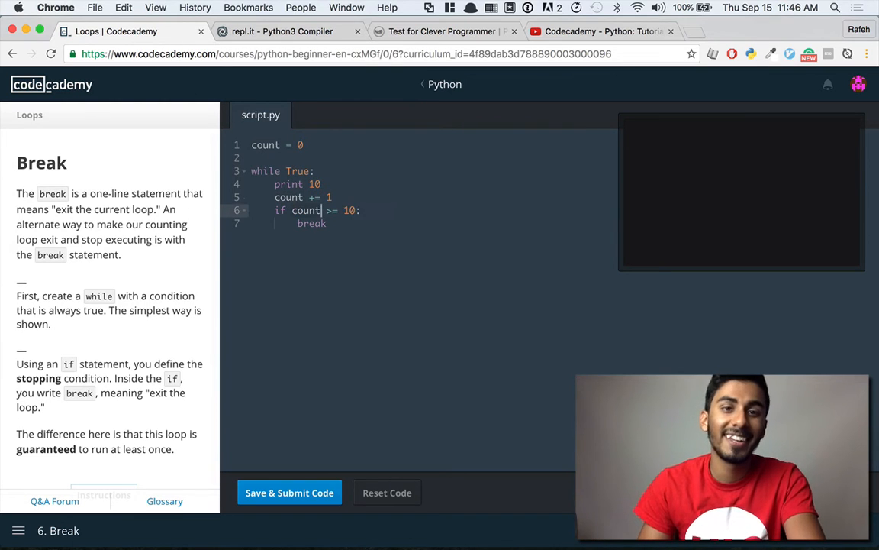
pyautogui.write('count')
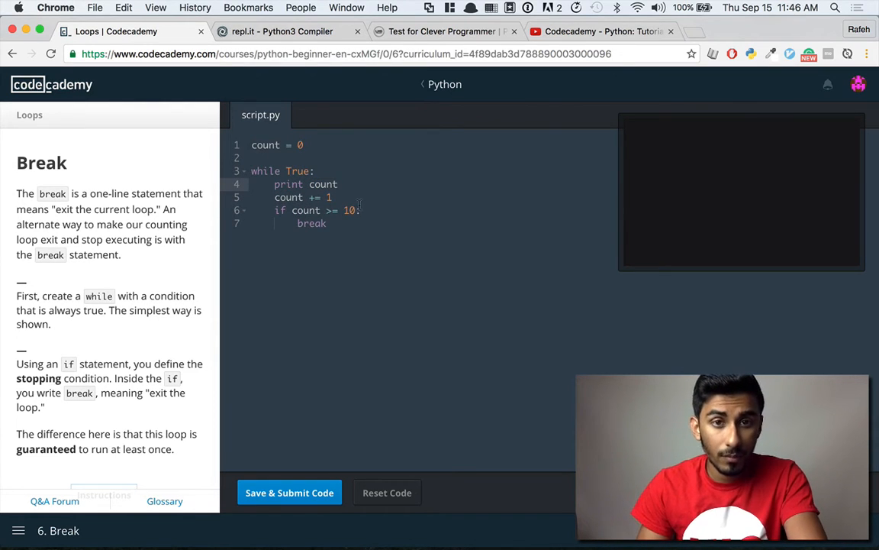
pyautogui.scroll(-3)
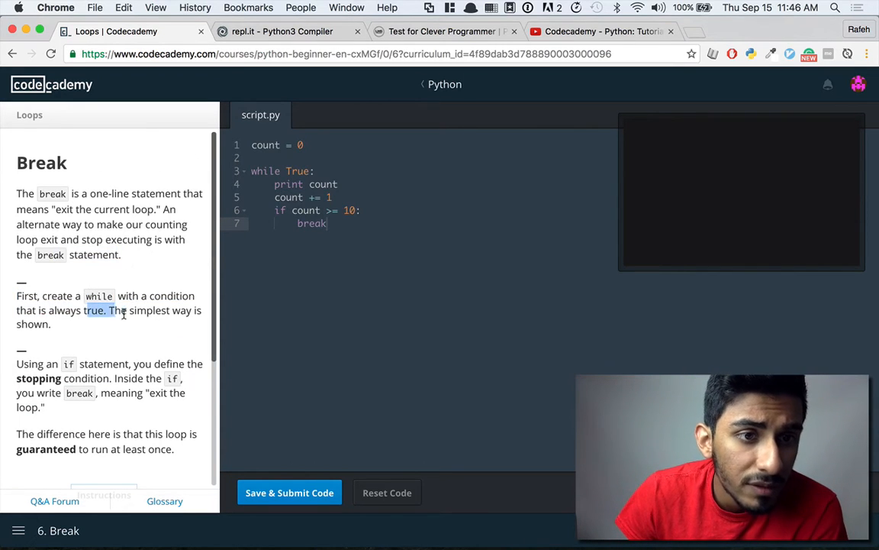
pyautogui.scroll(-3)
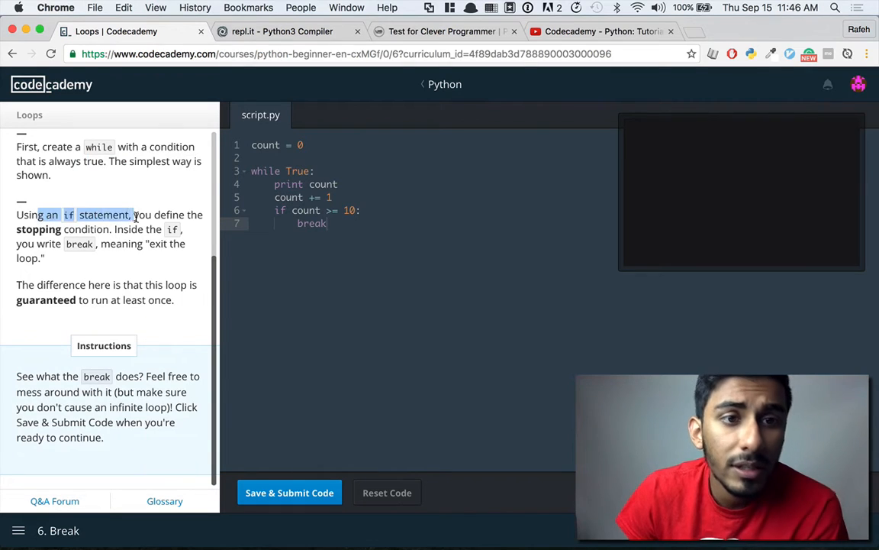
pyautogui.click(336, 227)
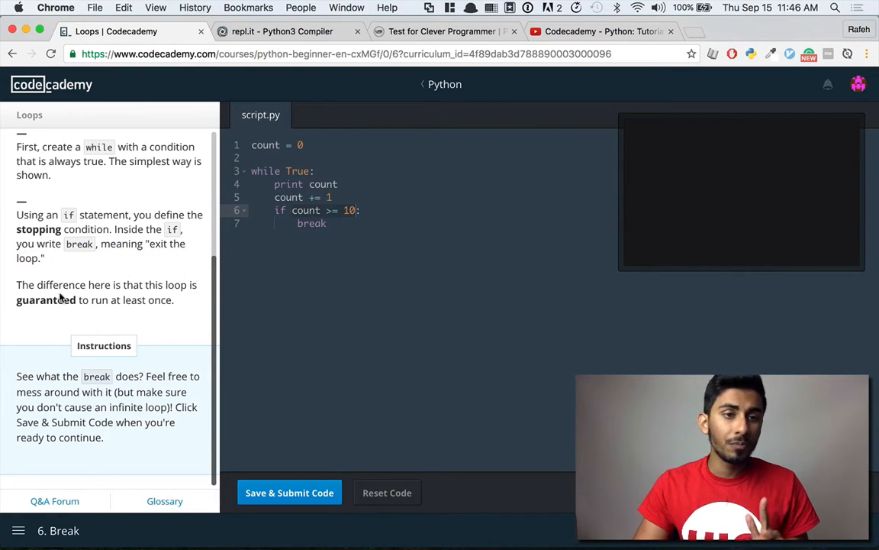
pyautogui.moveTo(84, 265)
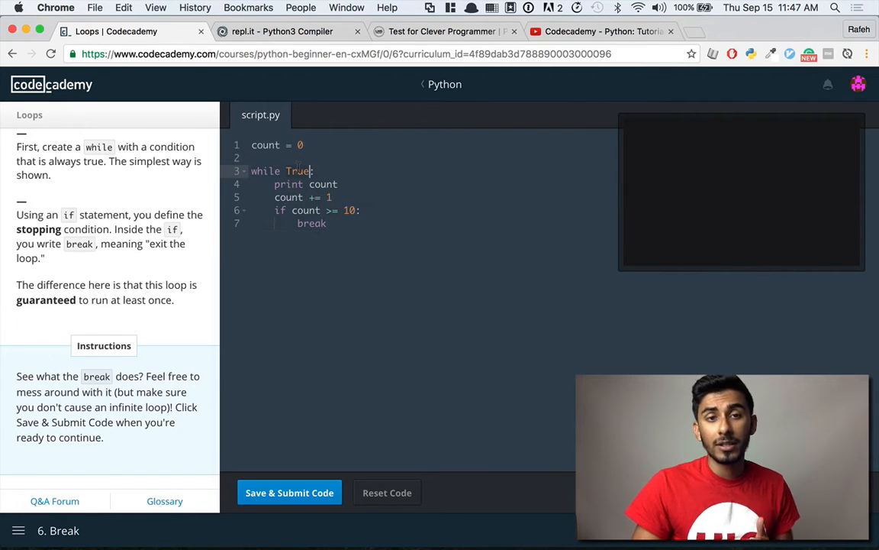
pyautogui.write('count >')
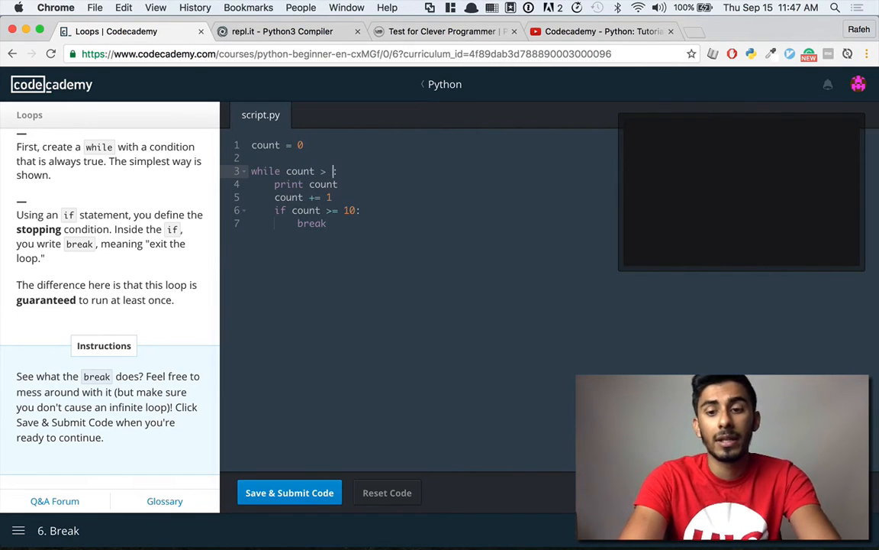
pyautogui.write('10')
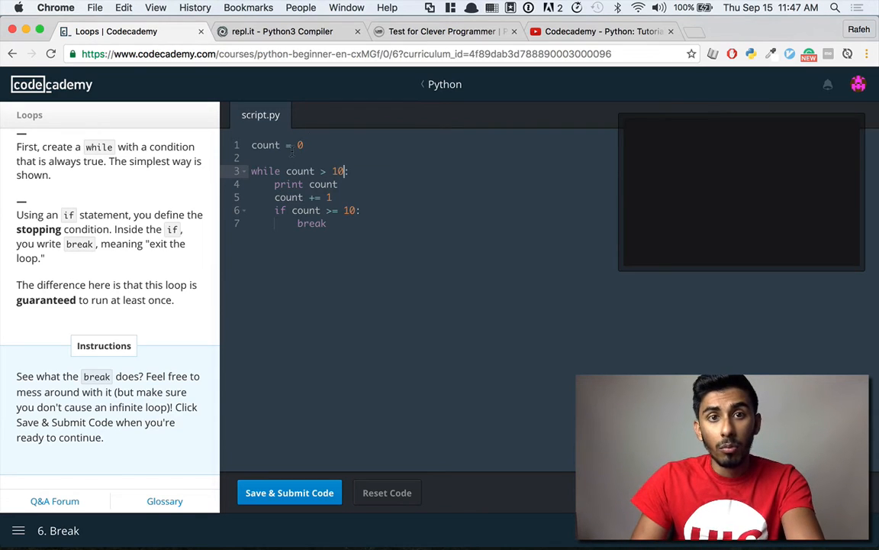
pyautogui.write('1')
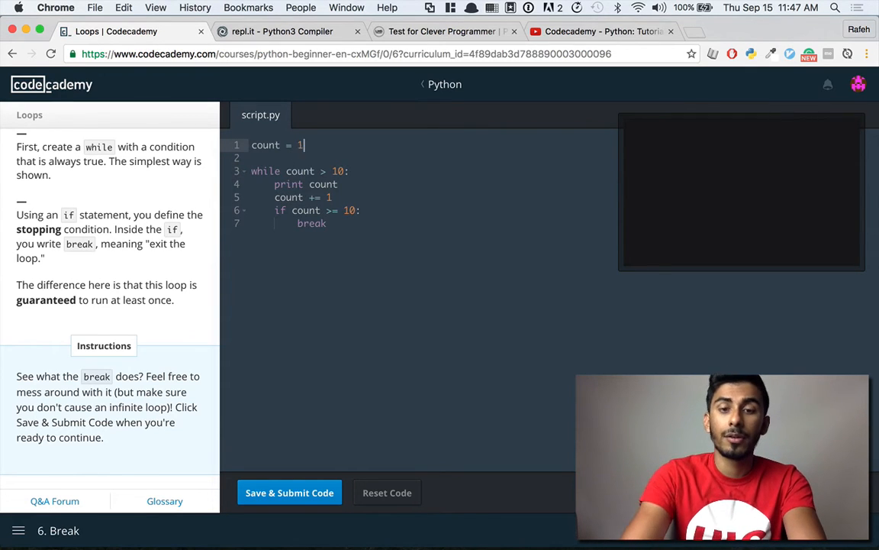
pyautogui.write('00')
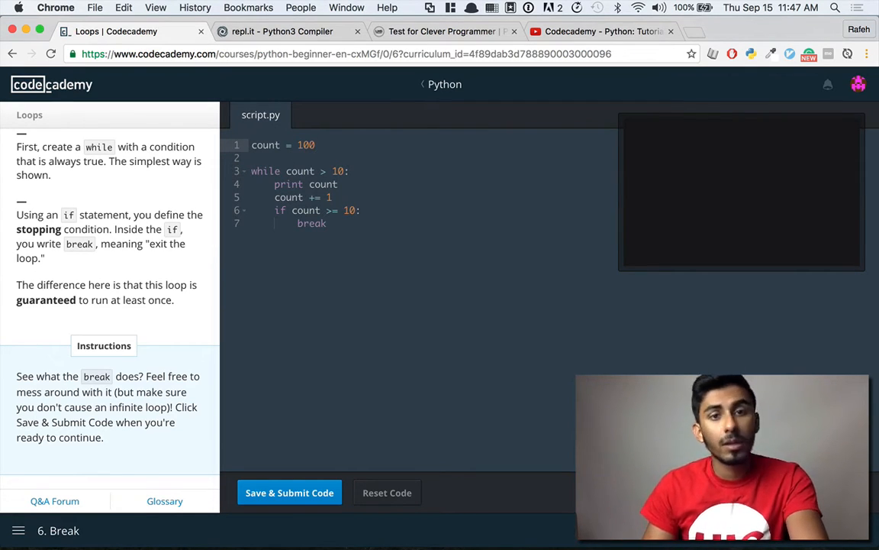
pyautogui.write('0')
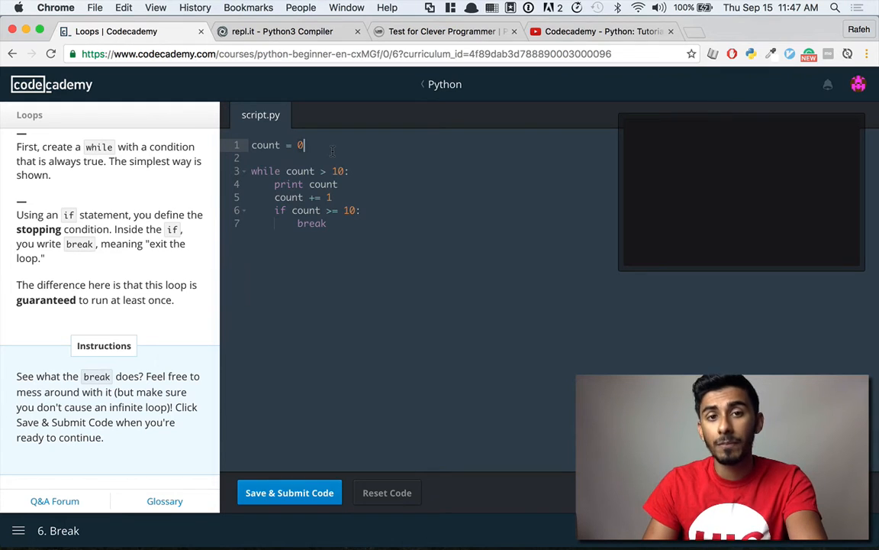
pyautogui.write('True:')
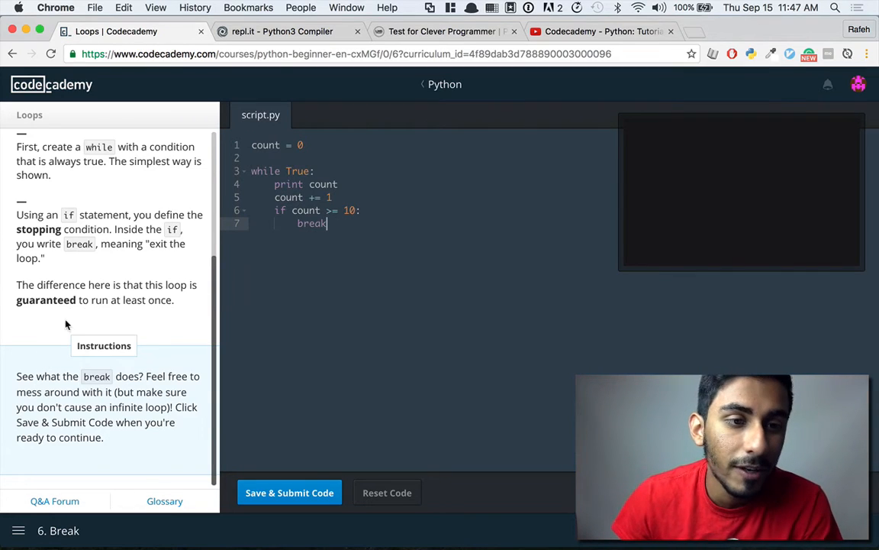
pyautogui.moveTo(36, 376); pyautogui.dragTo(139, 375)
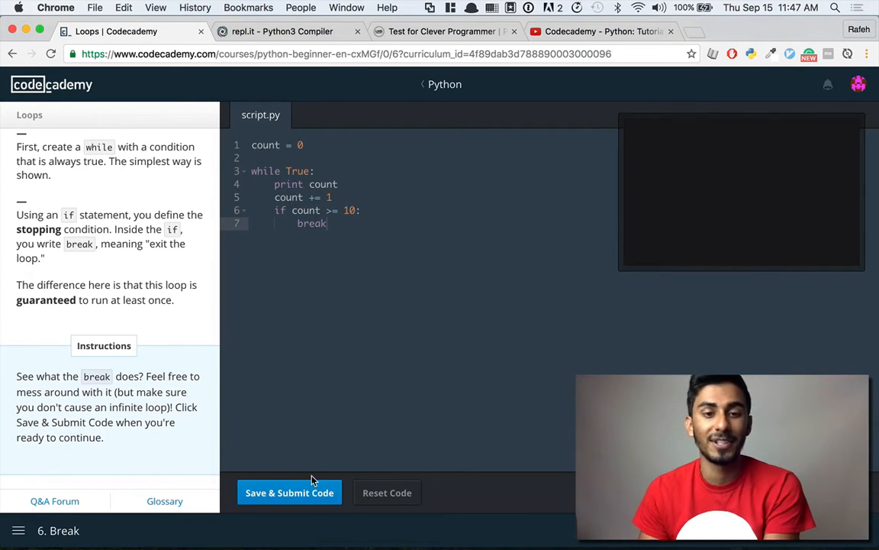
# Step: Submit the break loop code, see counts 0–8 printed, and start editing the guessing script
pyautogui.click(290, 491)
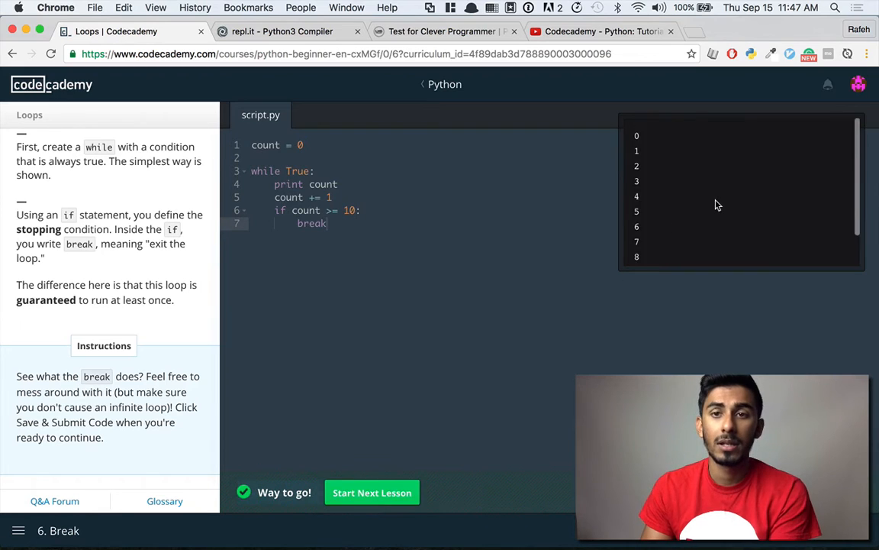
pyautogui.click(373, 491)
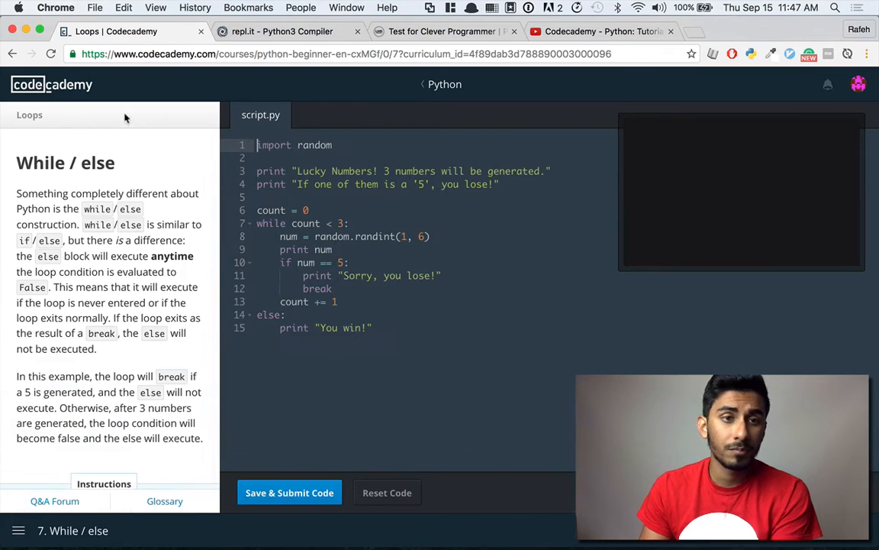
pyautogui.click(373, 327)
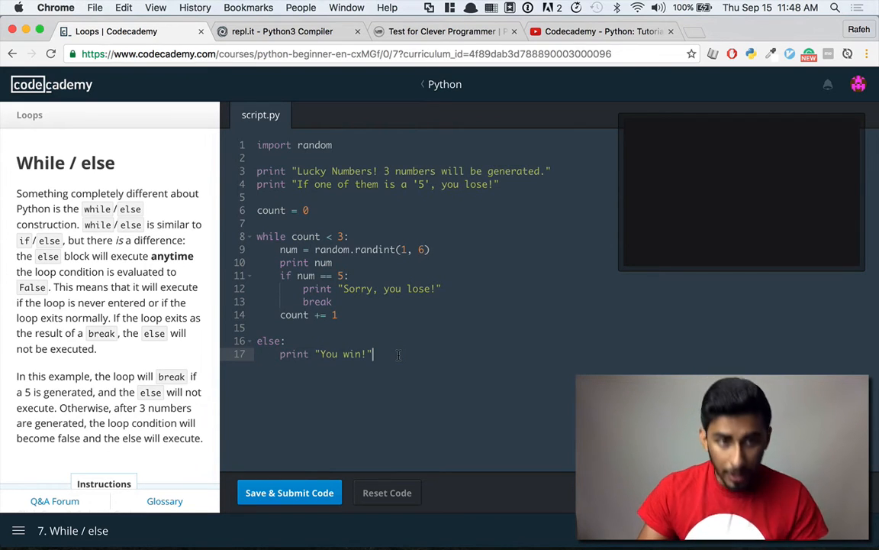
# Step: Move the While/else random-numbers program into a repl.it editor tab
pyautogui.scroll(-3)
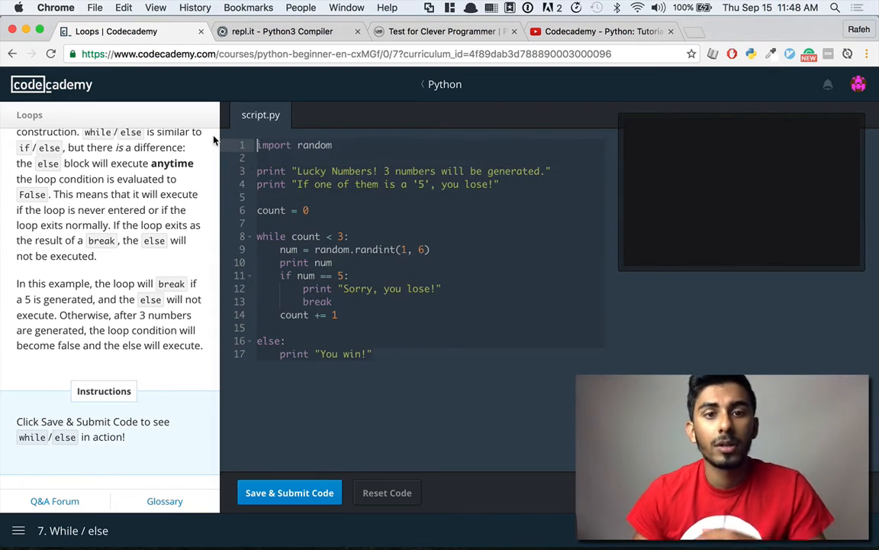
pyautogui.click(281, 30)
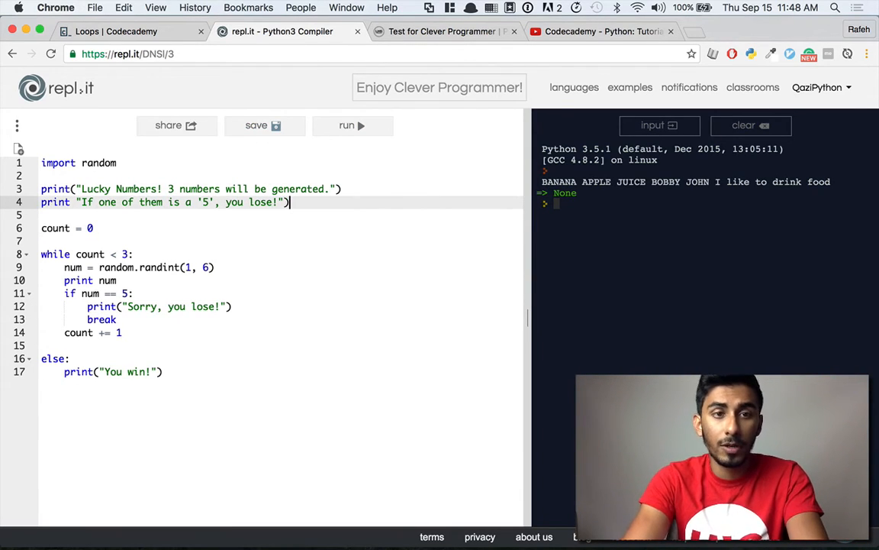
# Step: Change 'print num' to 'print(num)' so the script runs under Python 3
pyautogui.click(76, 201)
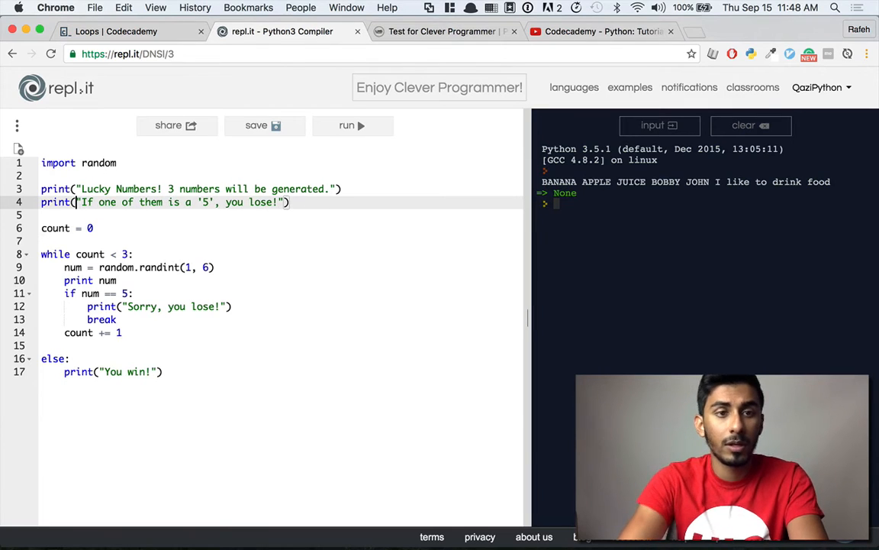
pyautogui.click(345, 126)
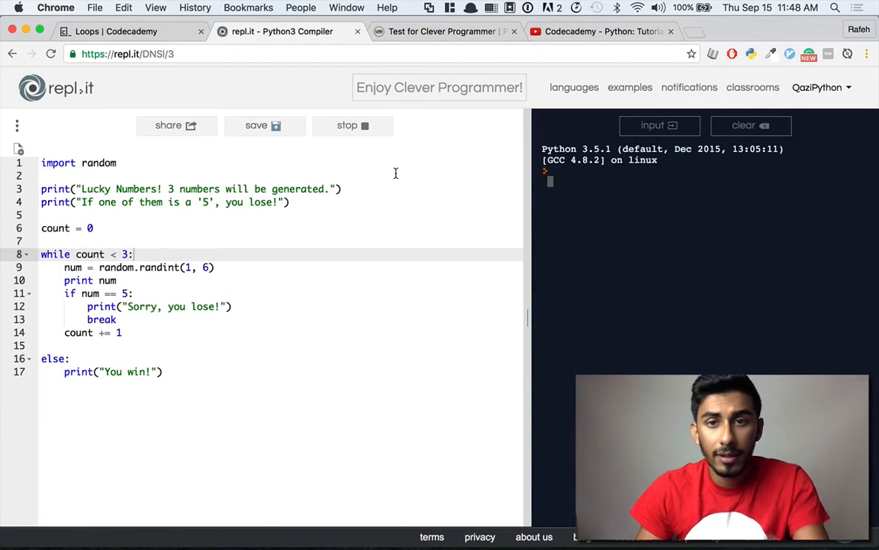
pyautogui.click(347, 125)
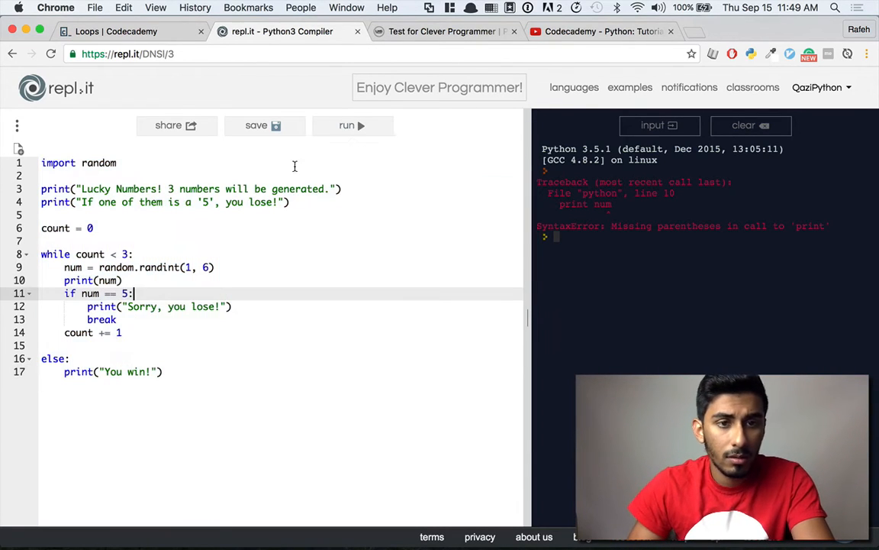
pyautogui.click(351, 125)
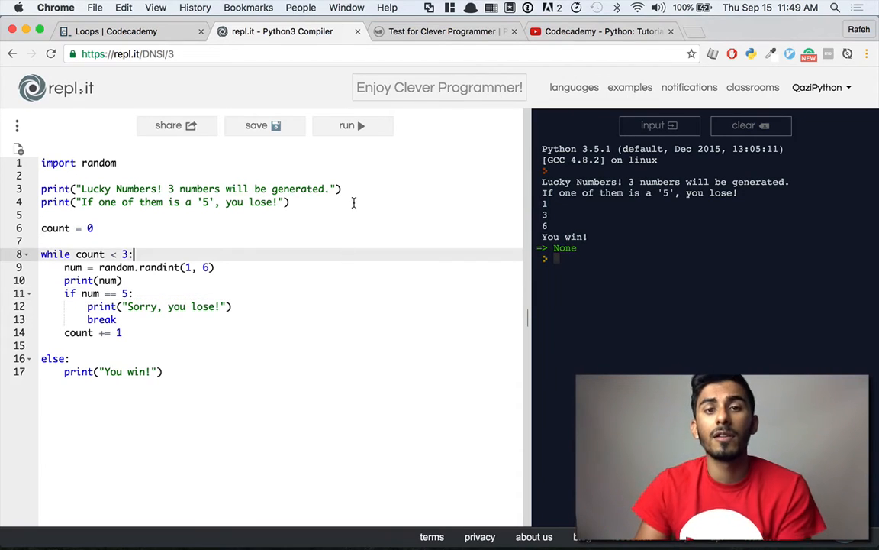
# Step: Run the guessing script repeatedly, getting new random numbers and 'You win!' each time
pyautogui.click(346, 125)
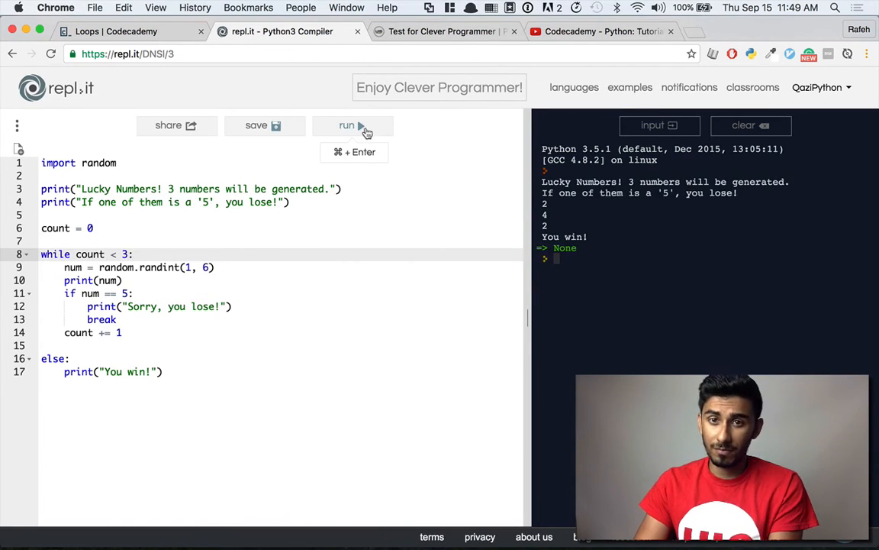
pyautogui.click(347, 125)
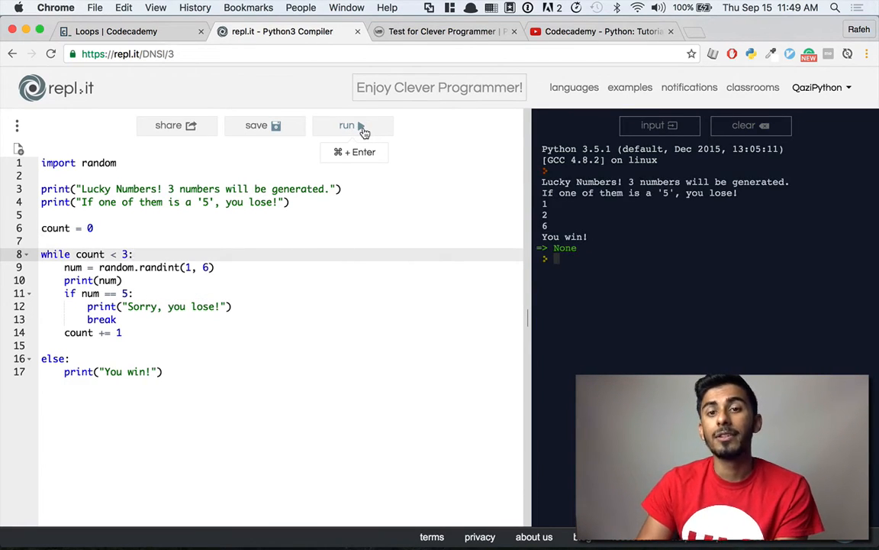
pyautogui.click(346, 125)
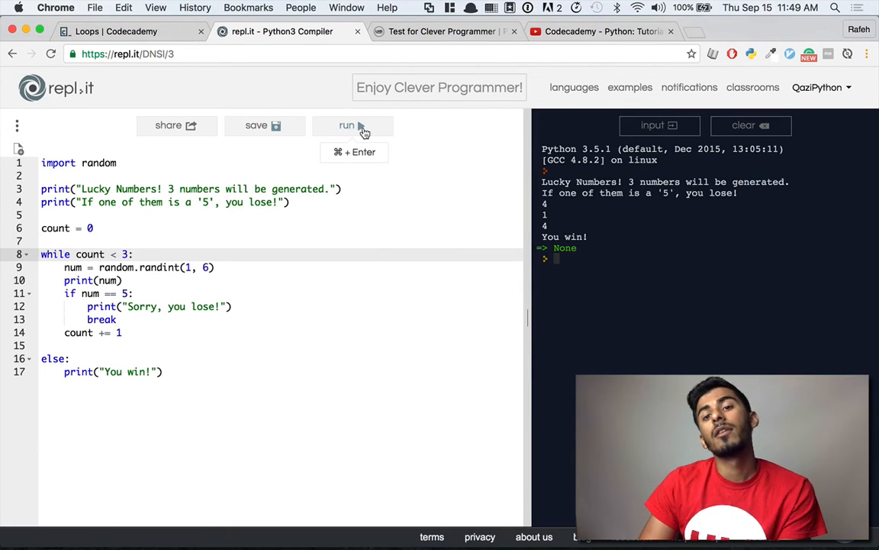
pyautogui.click(347, 125)
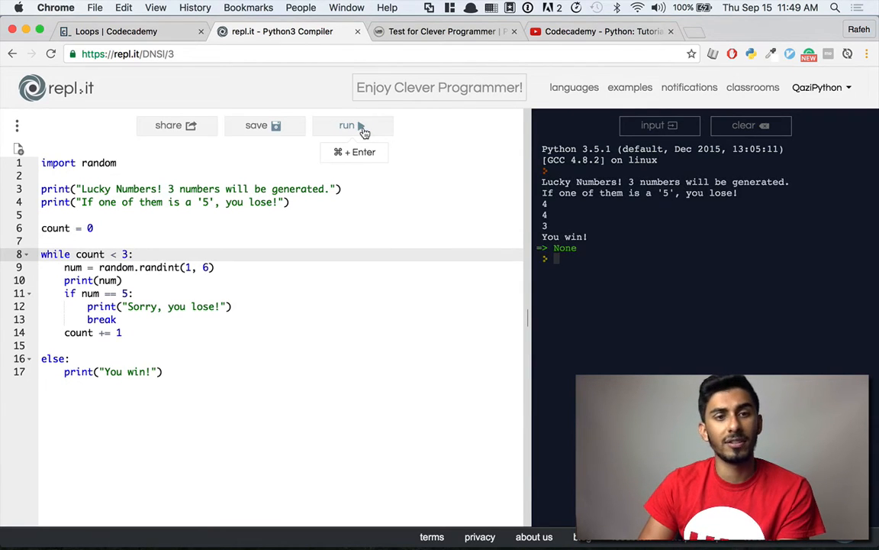
pyautogui.click(348, 125)
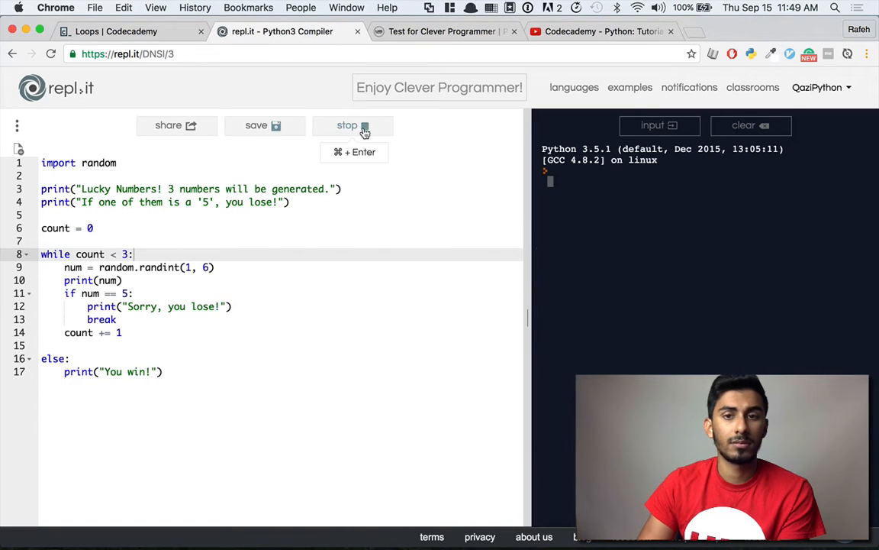
pyautogui.click(351, 125)
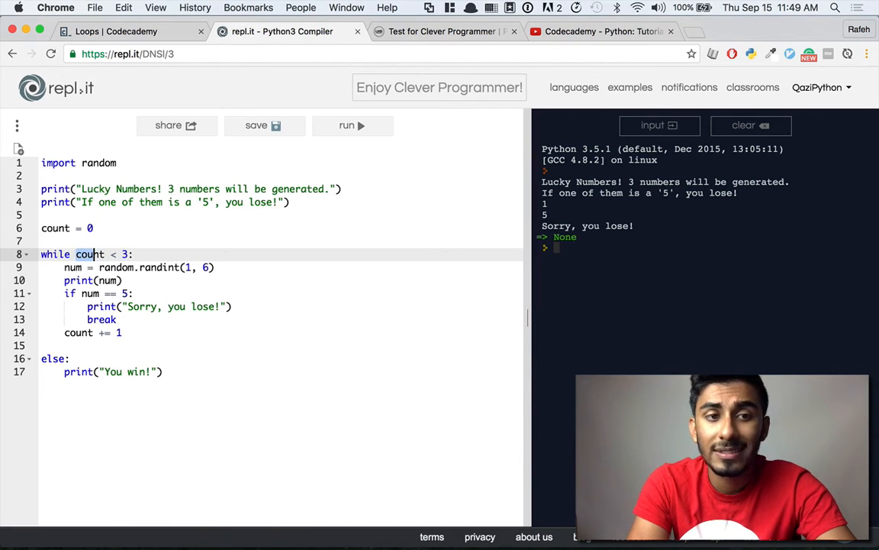
# Step: Temporarily replace 'count' with 3 in the while condition, then restore it
pyautogui.write('3')
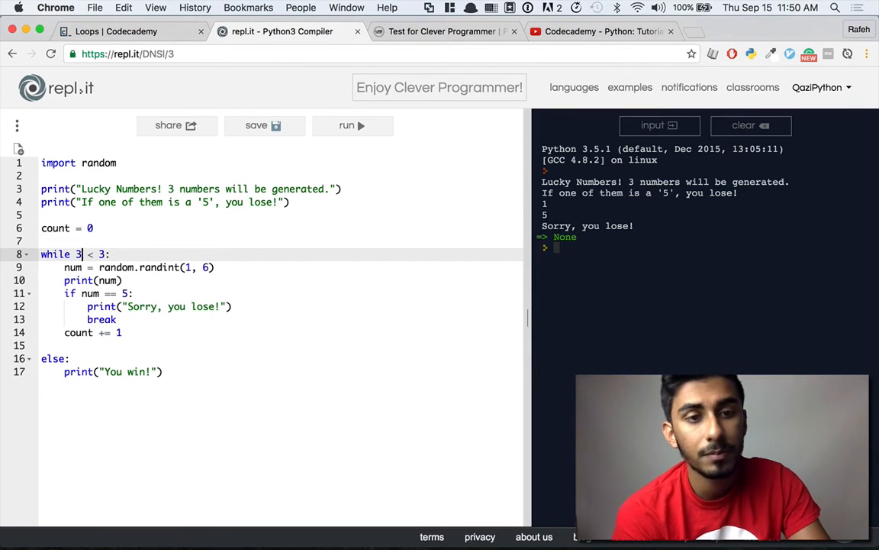
pyautogui.write('count')
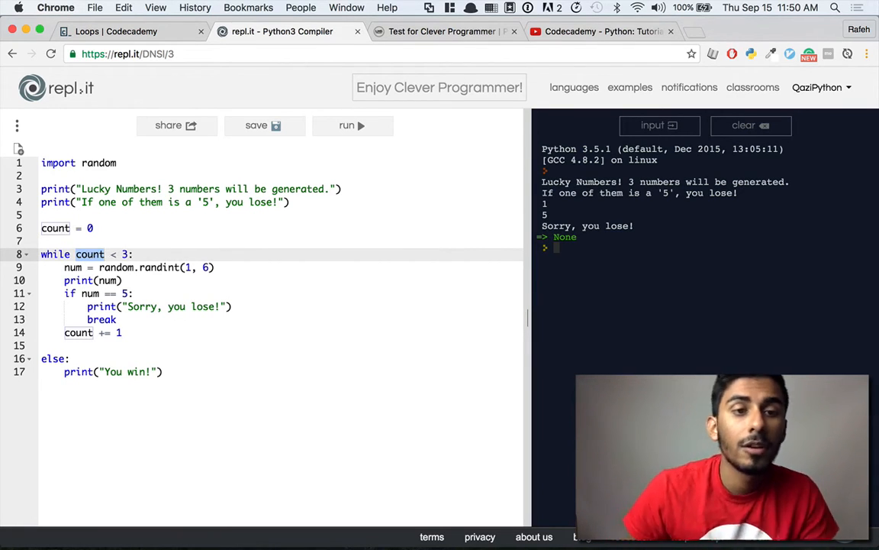
pyautogui.click(134, 254)
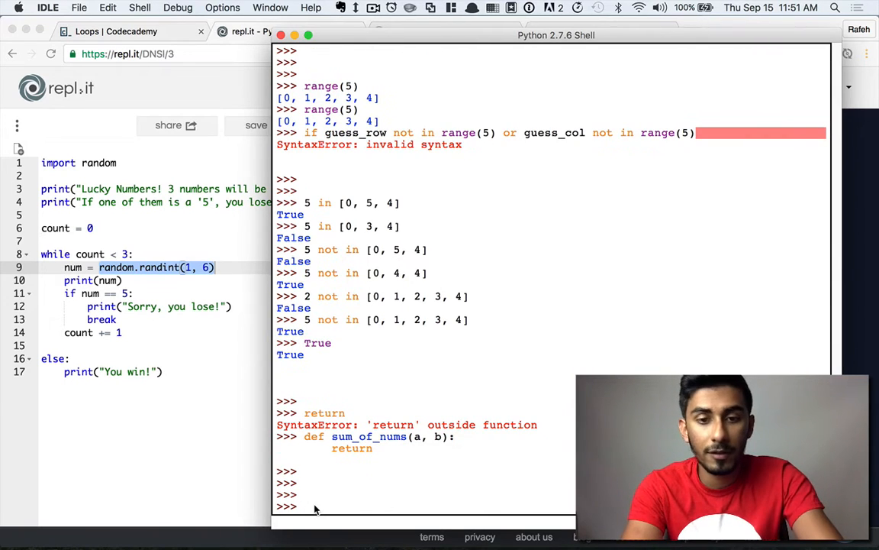
# Step: Import random in the IDLE shell and run random.randint(1, 6) to see a random number
pyautogui.write('import random')
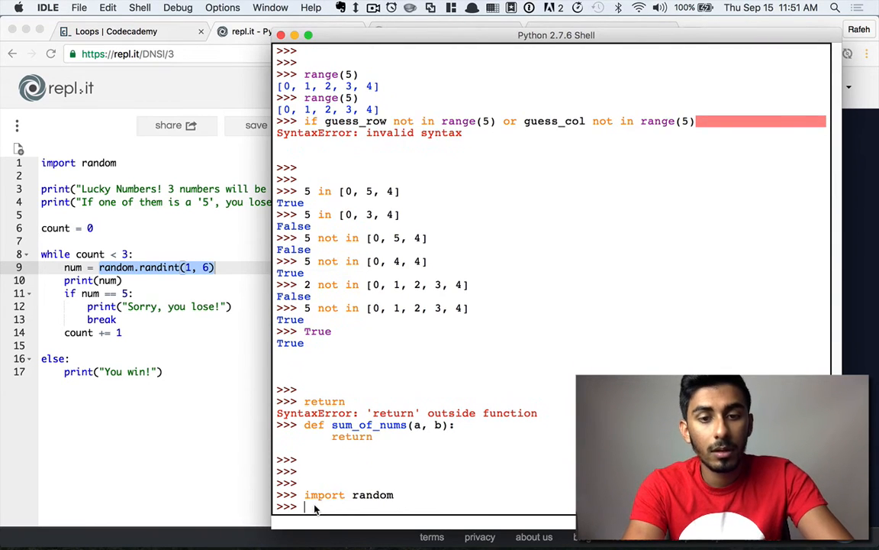
pyautogui.write('random.randint(1, 6)')
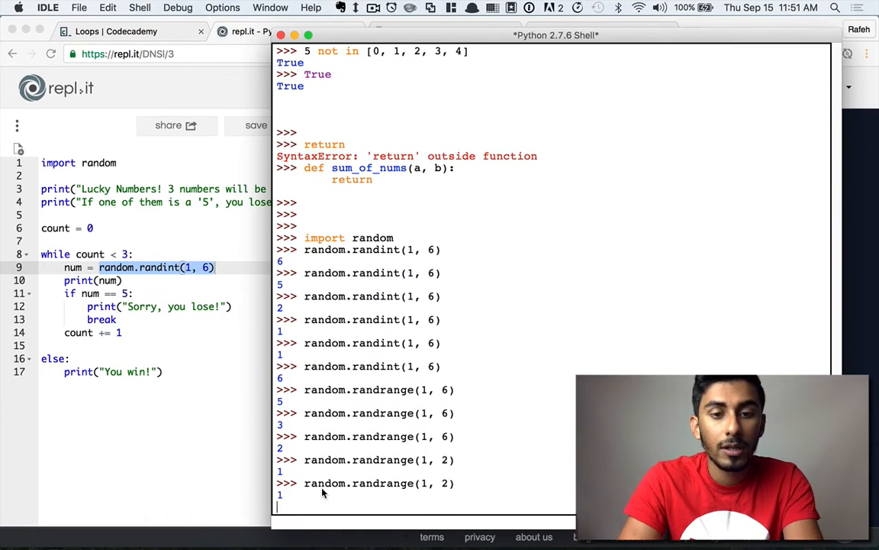
pyautogui.press('Return')
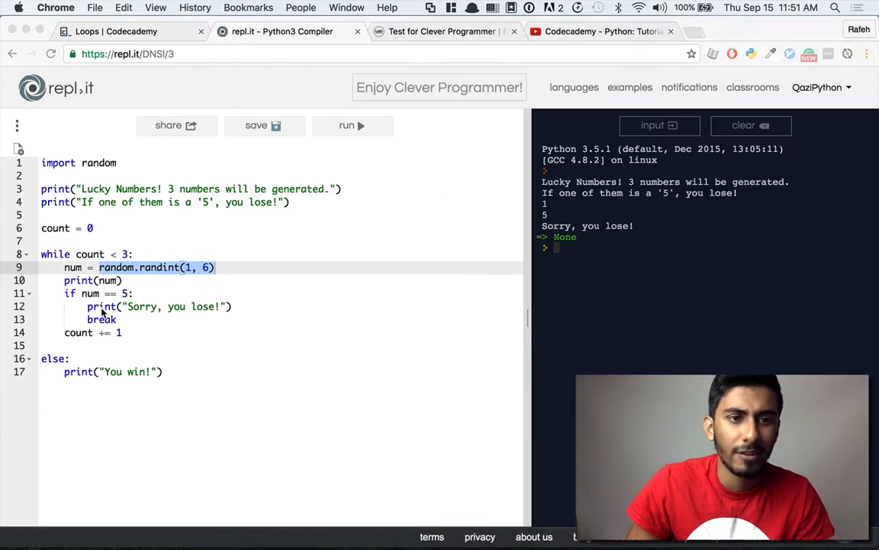
# Step: Set the lucky-numbers while condition to count < 3 in the repl.it editor
pyautogui.click(217, 267)
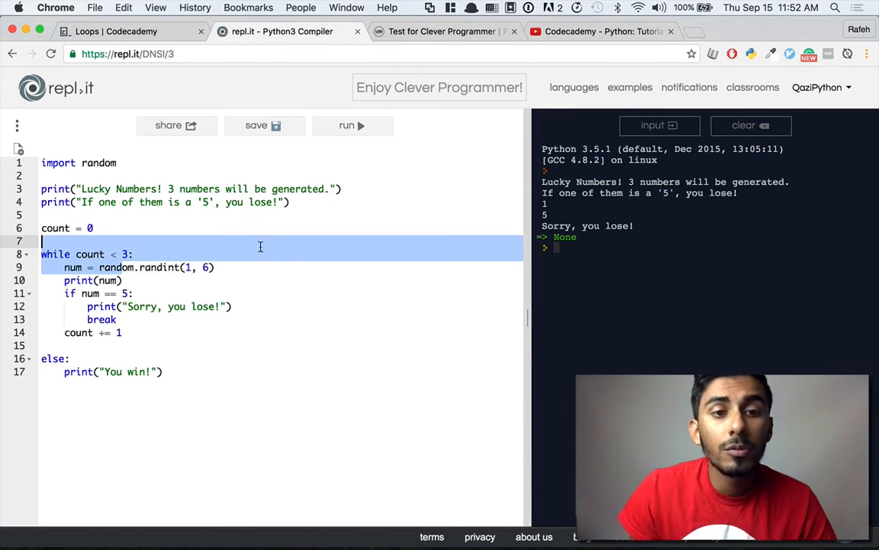
pyautogui.click(217, 266)
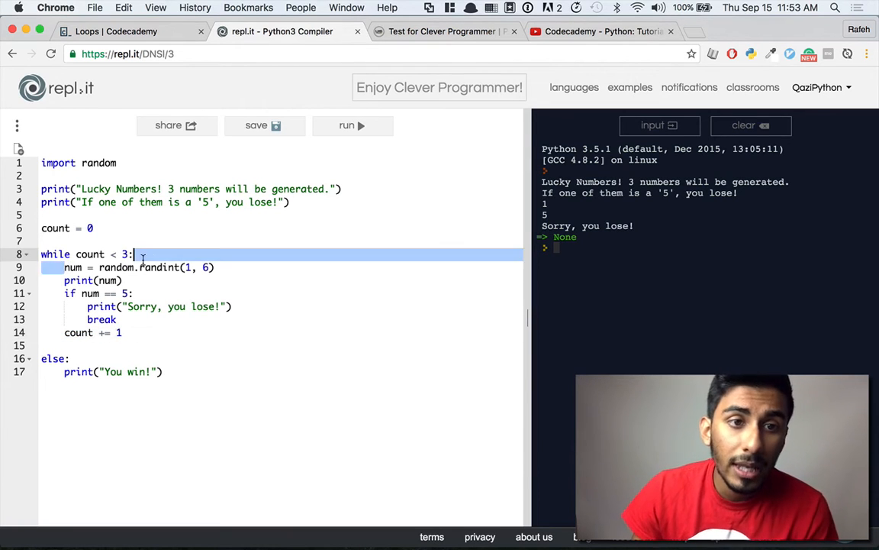
pyautogui.click(130, 279)
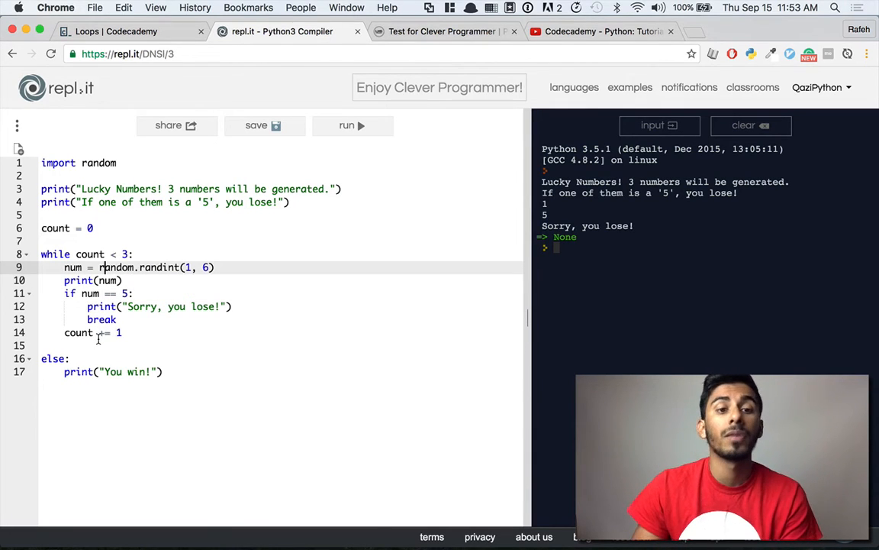
pyautogui.doubleClick(89, 253)
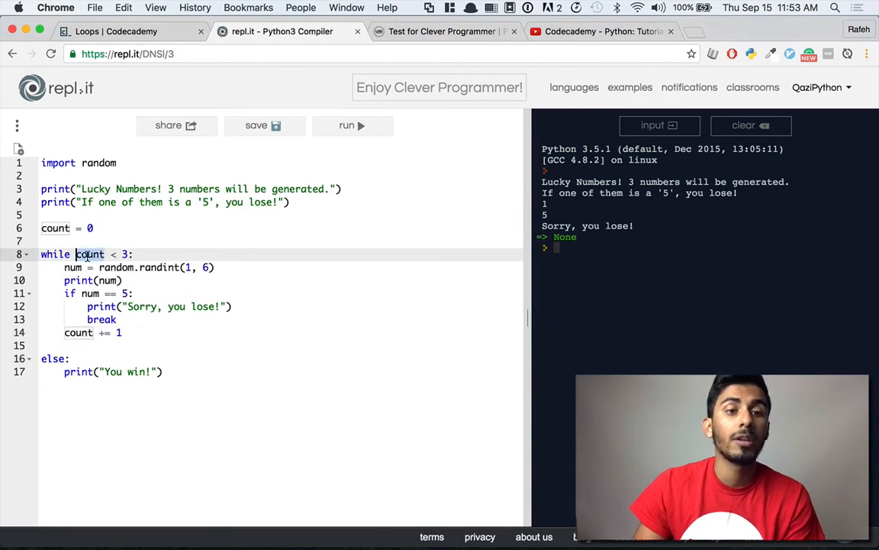
pyautogui.write('0')
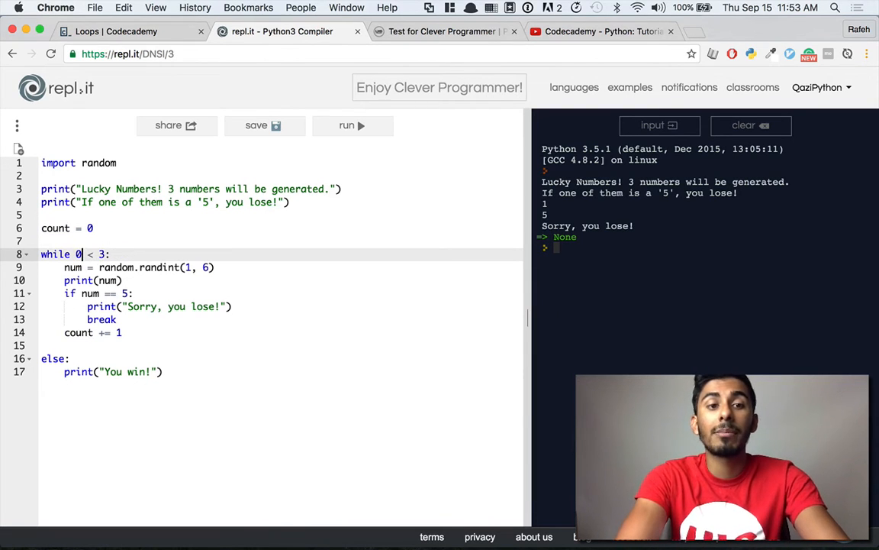
pyautogui.write('2')
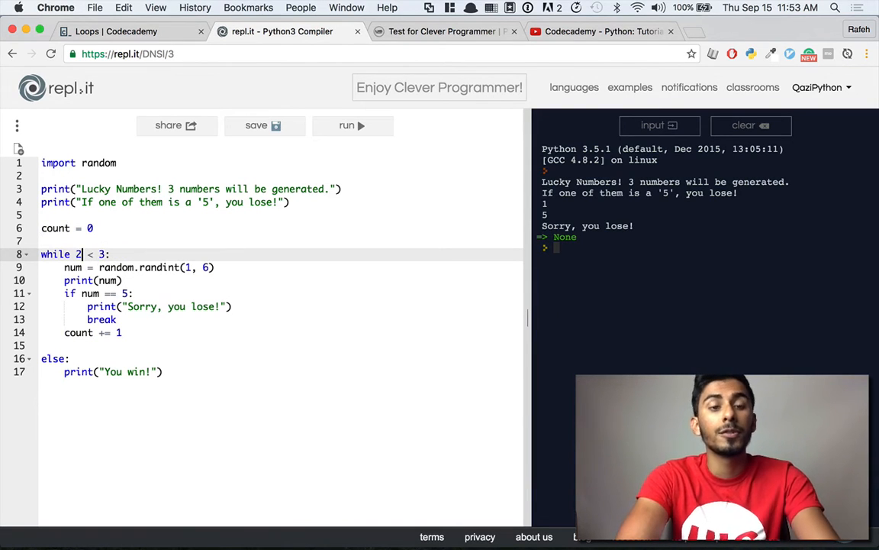
pyautogui.write('3')
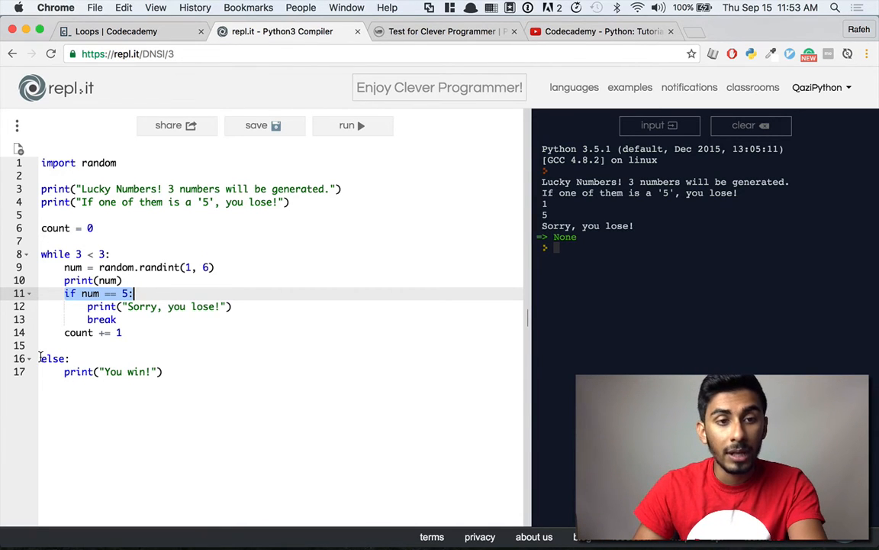
# Step: Adjust the script toward Python 2 style and switch back to the Codecademy lesson
pyautogui.write('Fal')
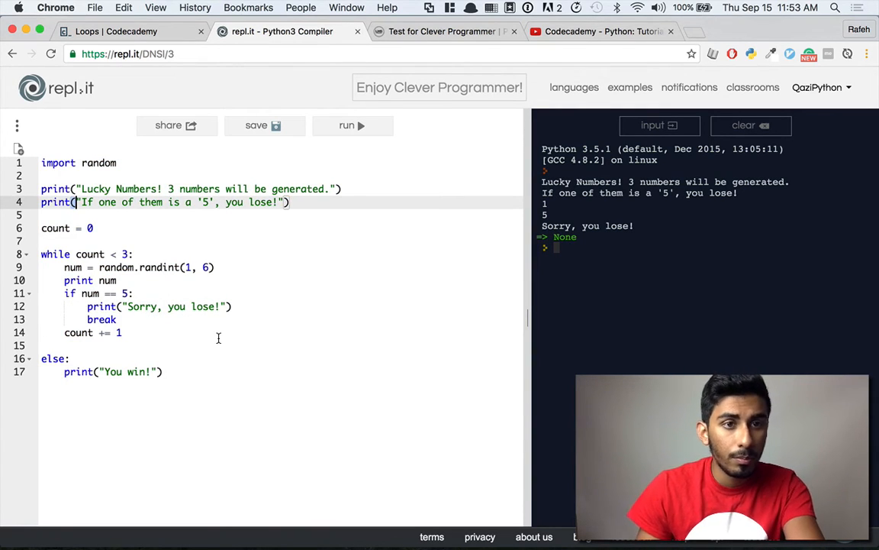
pyautogui.click(114, 31)
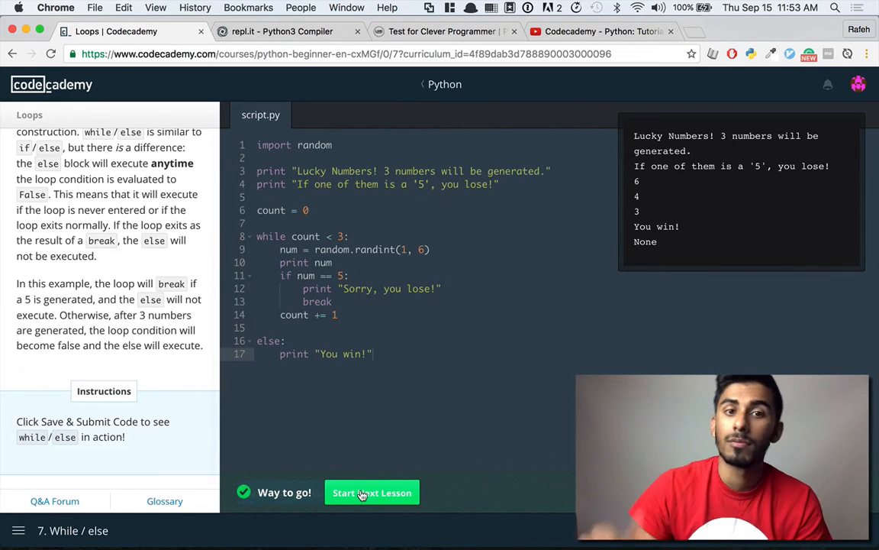
# Step: Advance to the 'Your own while / else' exercise and read its example code
pyautogui.click(373, 491)
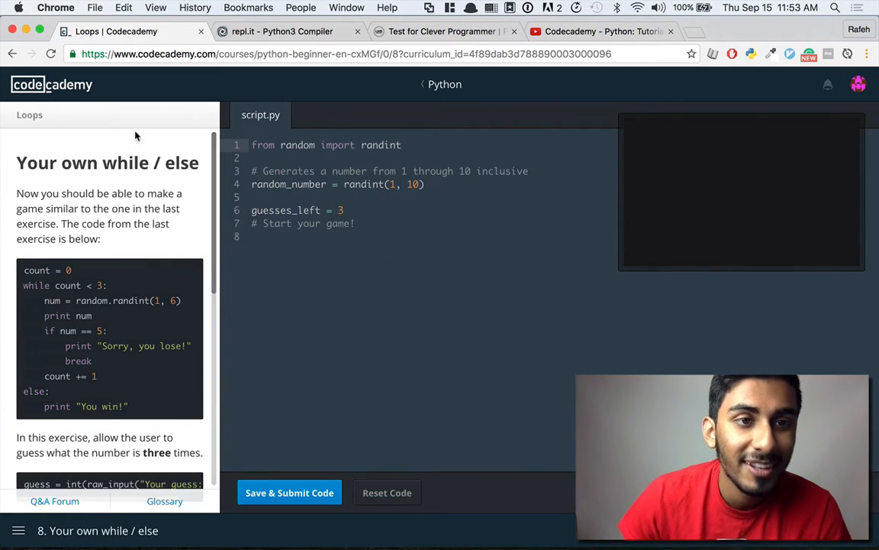
pyautogui.moveTo(60, 189)
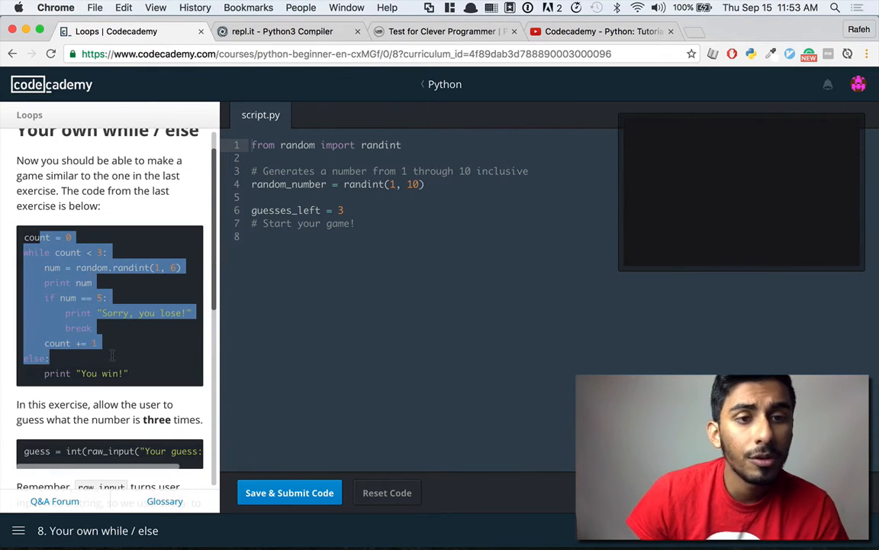
pyautogui.moveTo(113, 336)
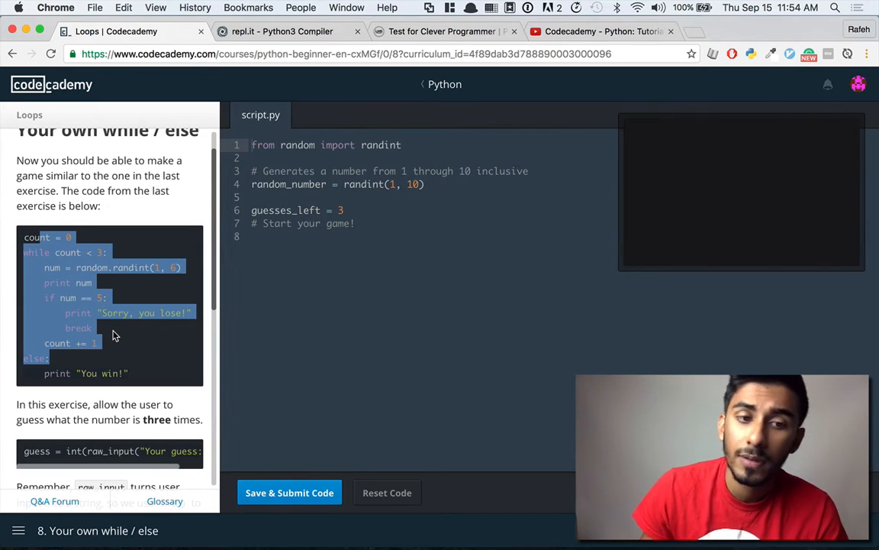
pyautogui.scroll(-3)
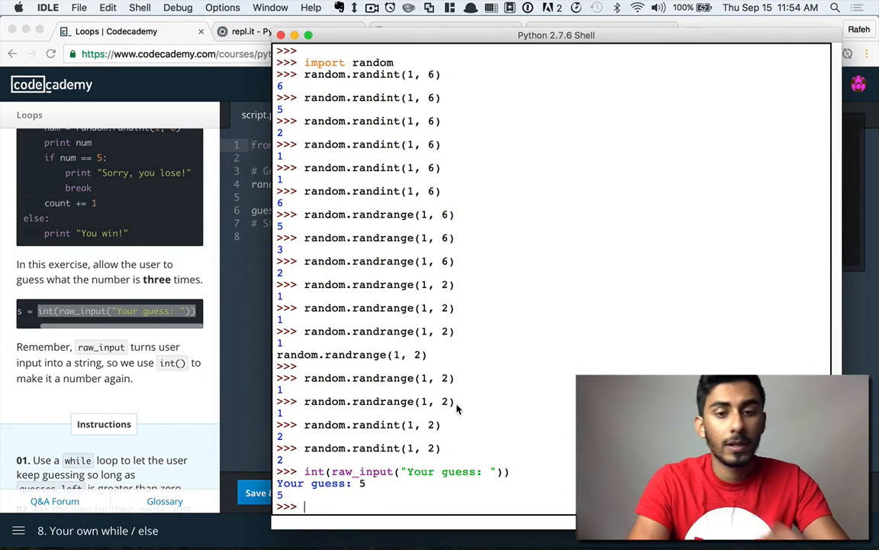
# Step: Run int(raw_input("Your guess: ")) in IDLE and check its type is int
pyautogui.write('int(raw_input("Your guess: "))')
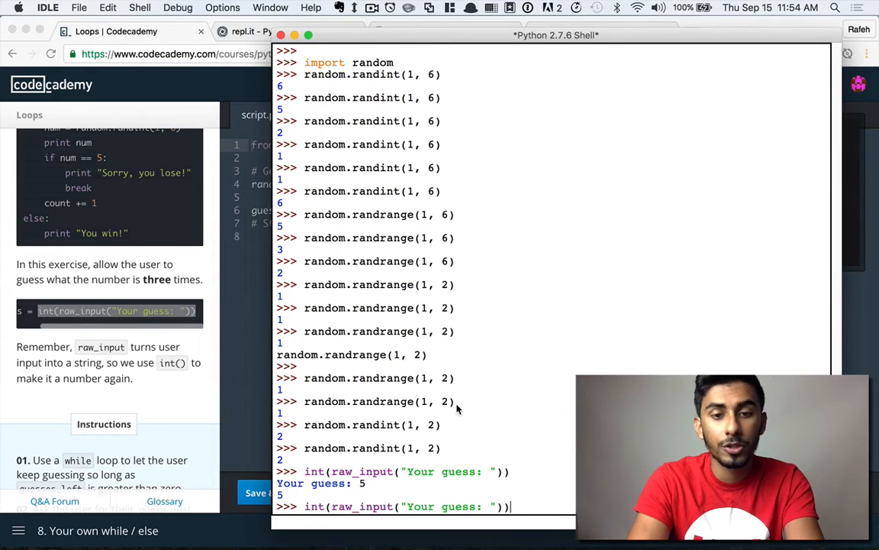
pyautogui.write('r')
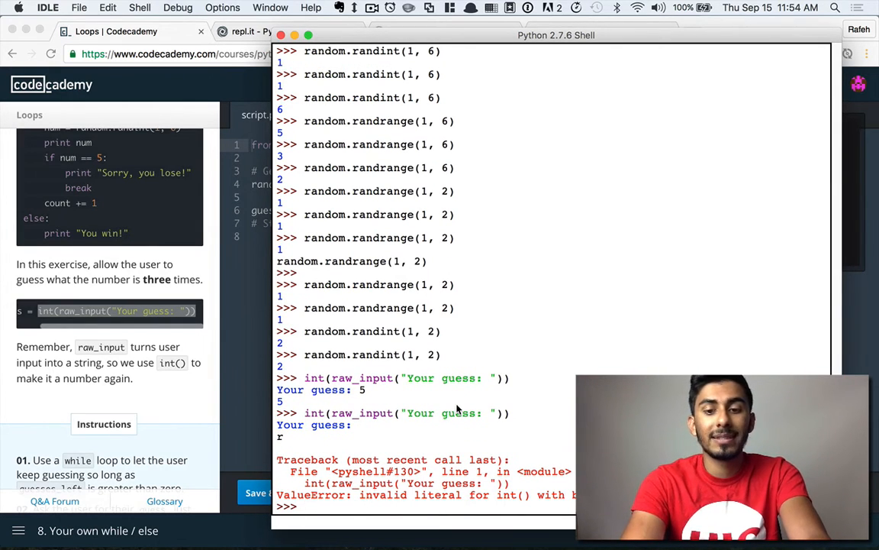
pyautogui.write('user = int(raw_input("Your guess:')
pyautogui.write('5')
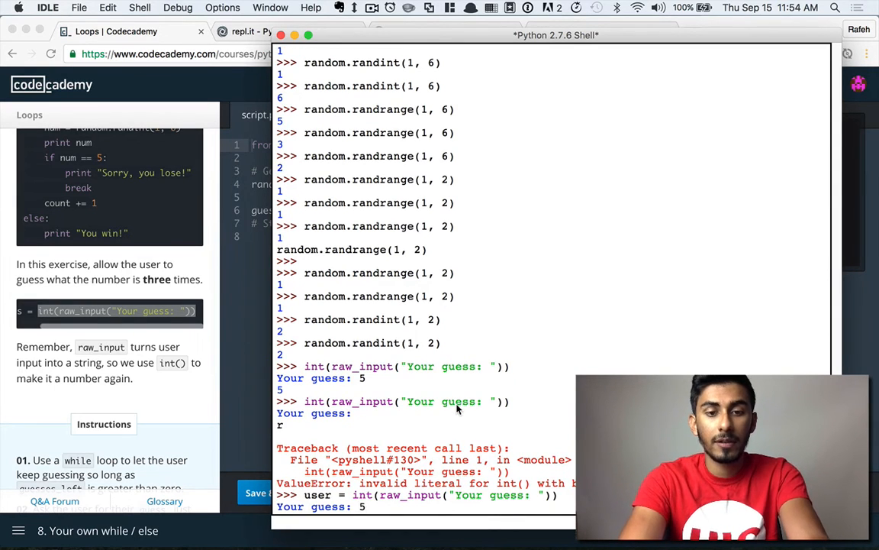
pyautogui.write('type(user')
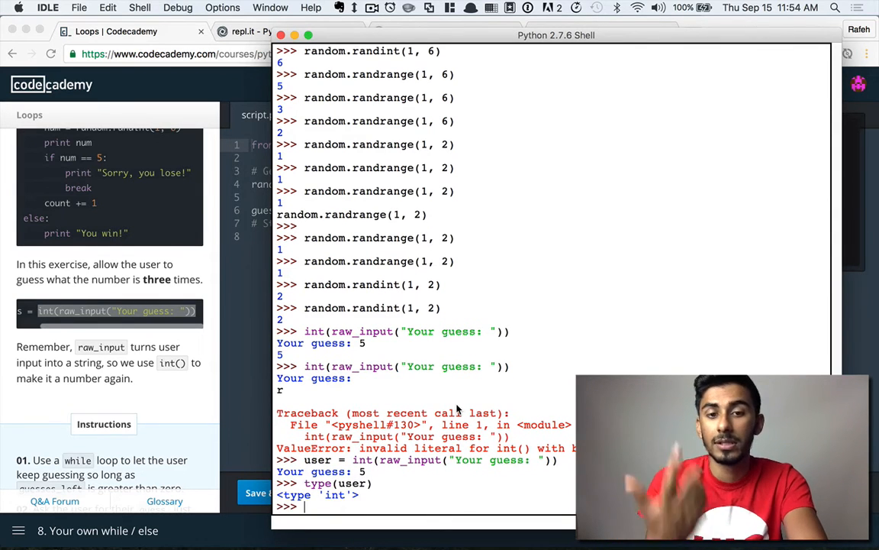
pyautogui.write('user')
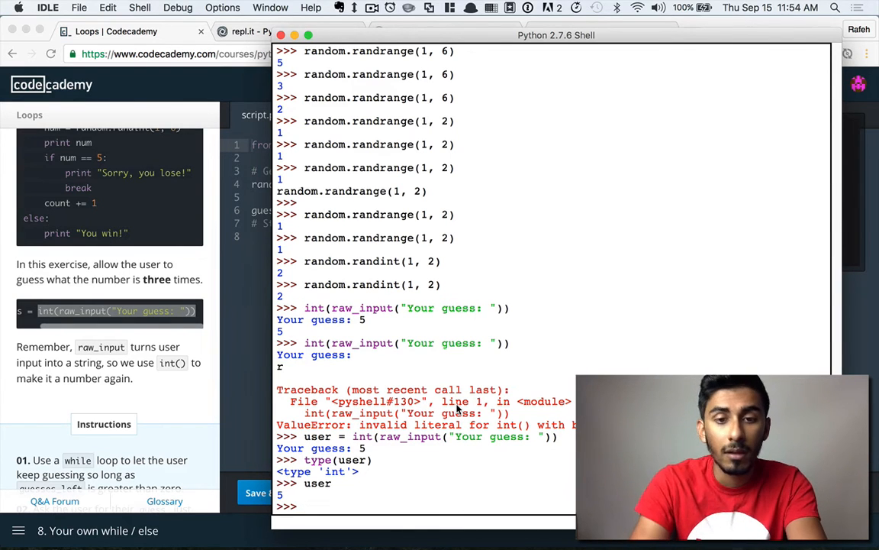
# Step: Assign user = int(raw_input("Your guess: ")), show its value 5, and check type(user)
pyautogui.write('user = int(raw_input("Your guess: "))')
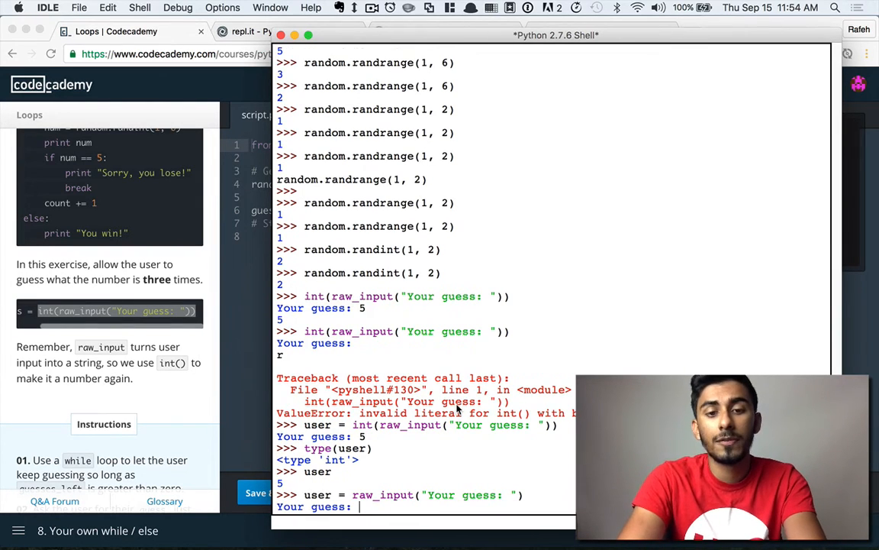
pyautogui.write('use')
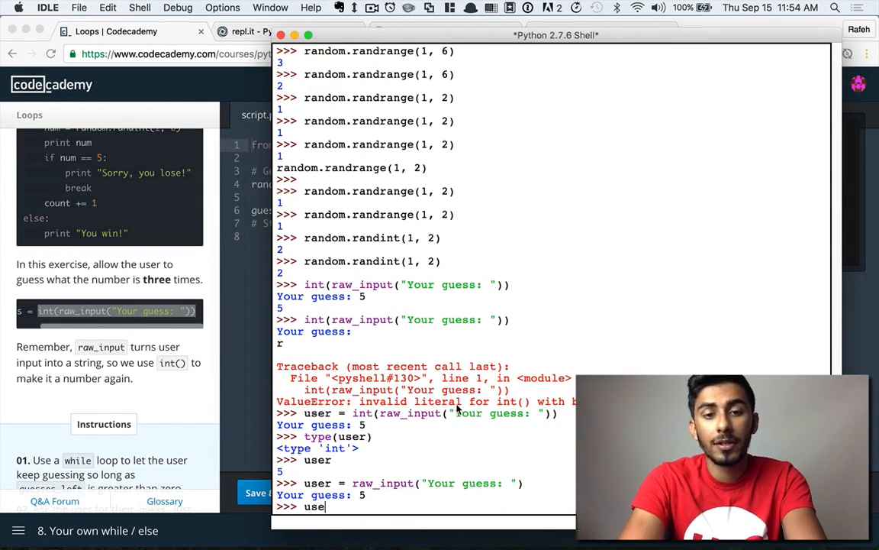
pyautogui.press('Return')
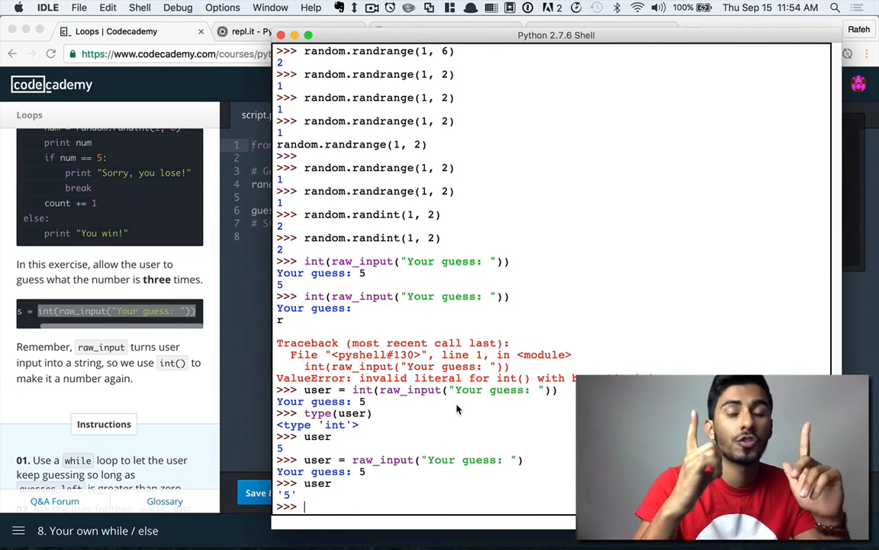
pyautogui.write('type')
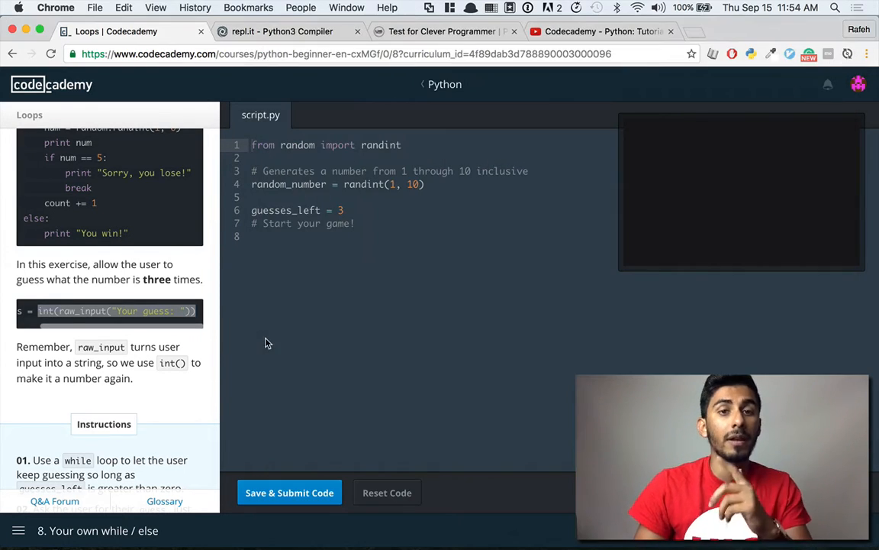
# Step: Scroll the lesson panel down to the guessing game's five numbered instructions
pyautogui.scroll(-3)
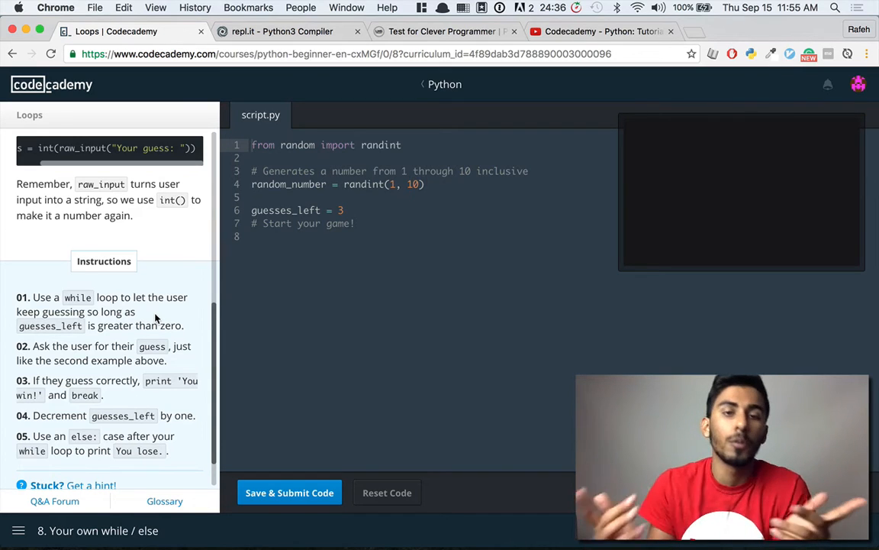
pyautogui.scroll(-3)
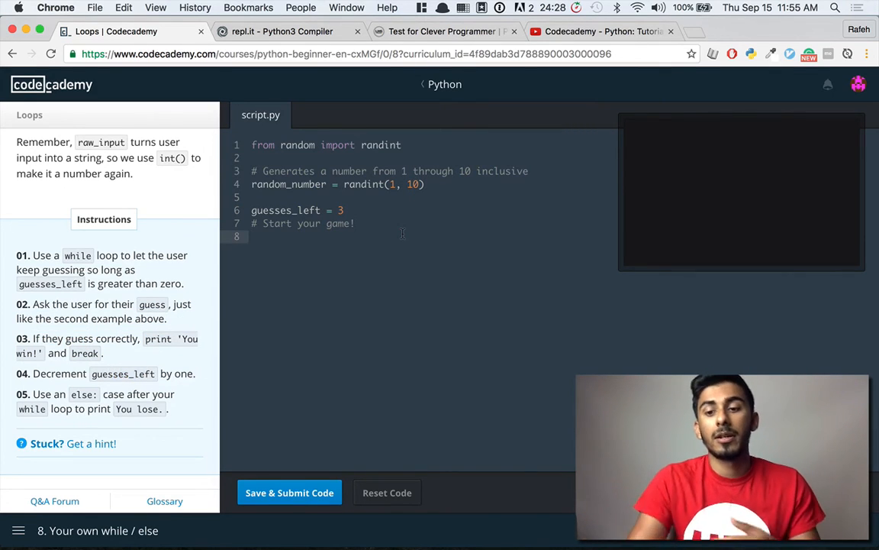
# Step: Write a while guesses_left > 0 loop that does guesses_left -= 1, leaving blank lines inside it
pyautogui.write('while')
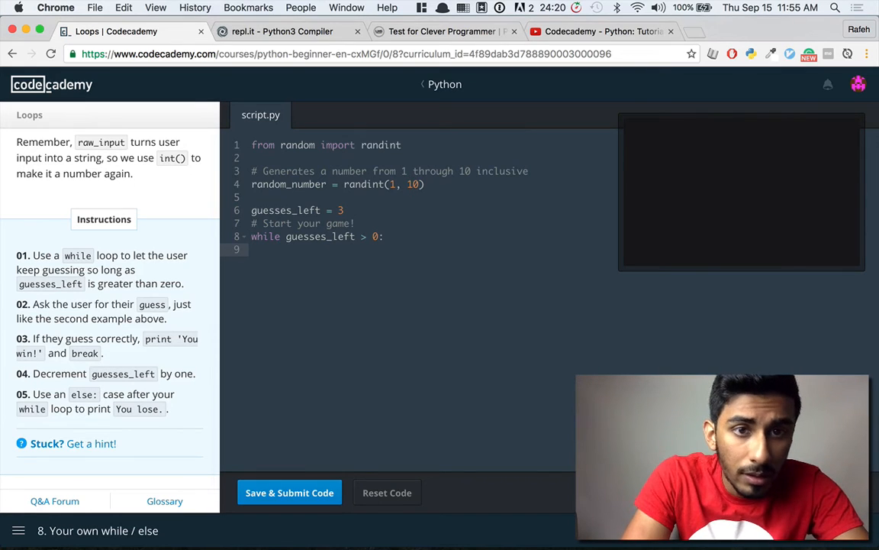
pyautogui.write('guesses_left -= 1')
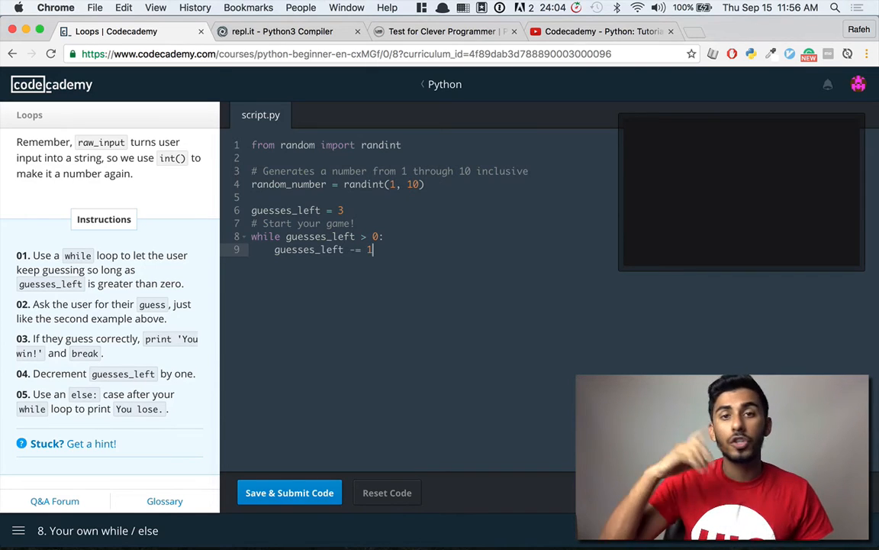
pyautogui.press('enter')
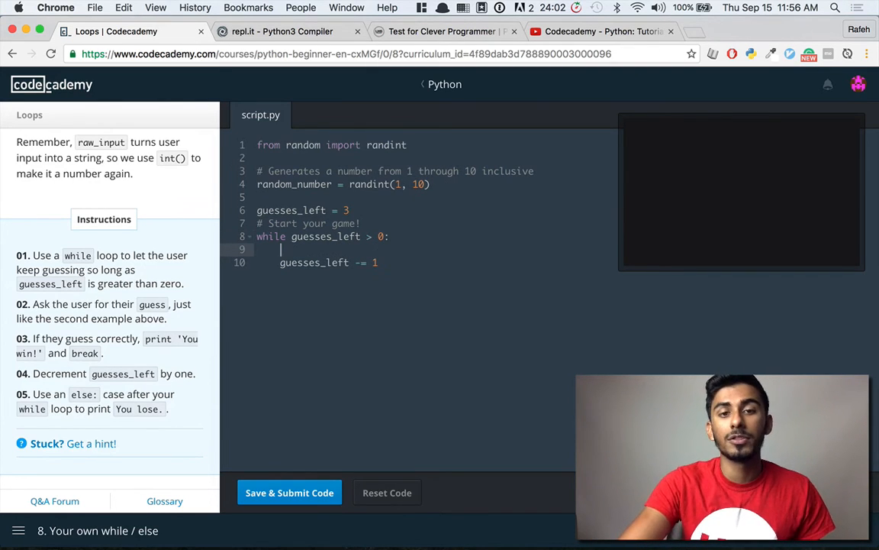
pyautogui.press('enter')
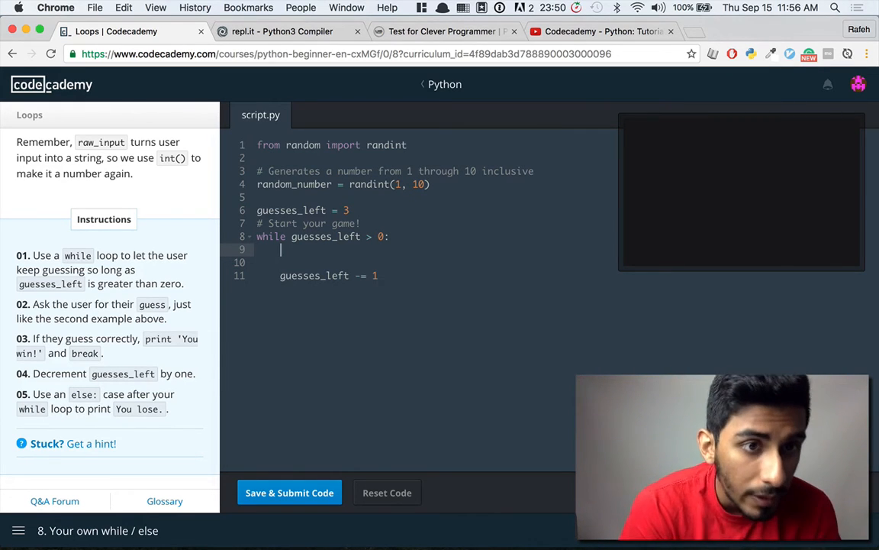
# Step: Add guess = int(raw_input("Please enter your guess: ")) inside the loop
pyautogui.write('guess =')
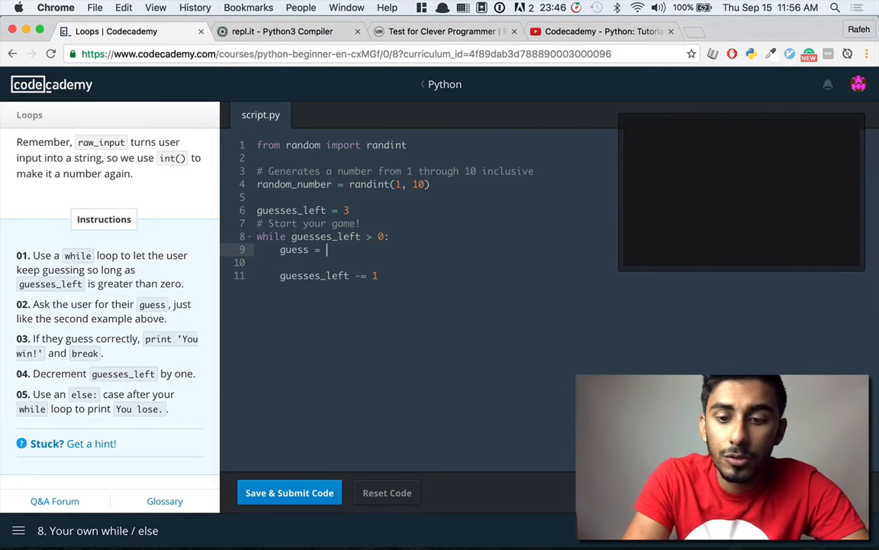
pyautogui.write('int(raw_input(')
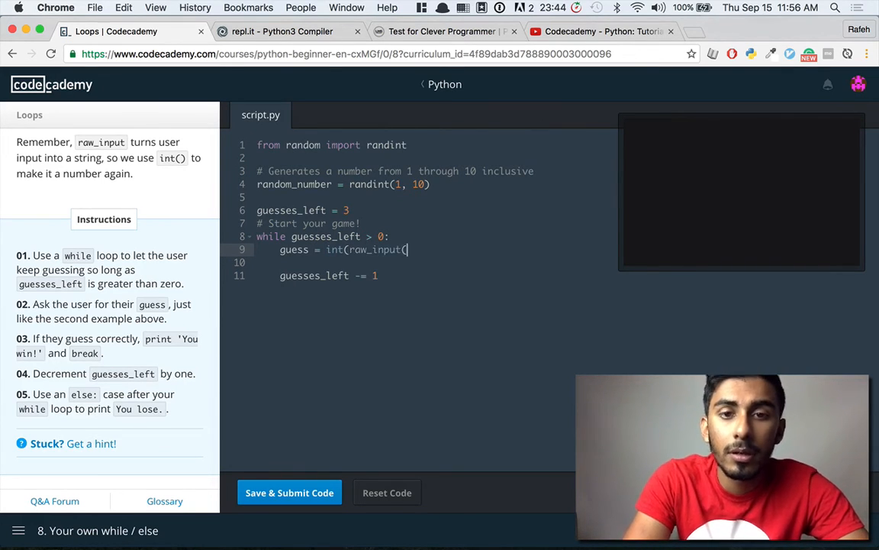
pyautogui.write('"Pleae')
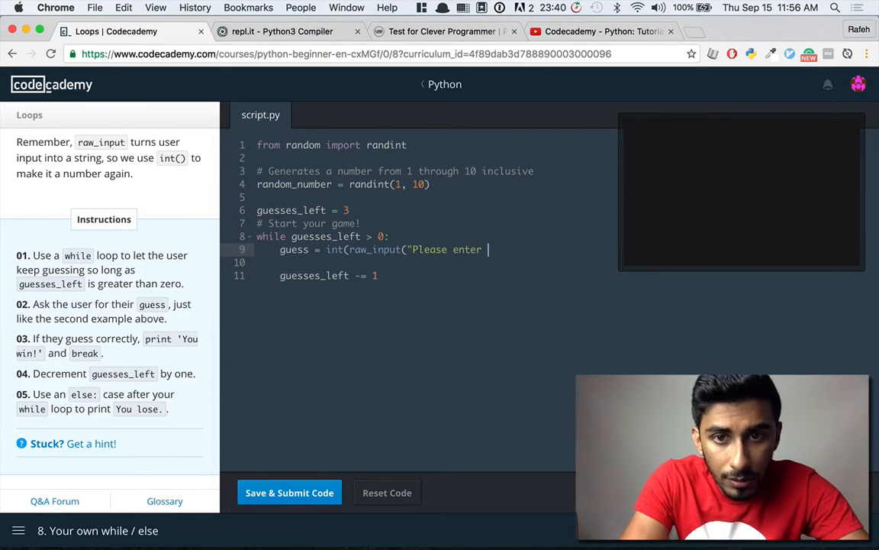
pyautogui.write('your guess')
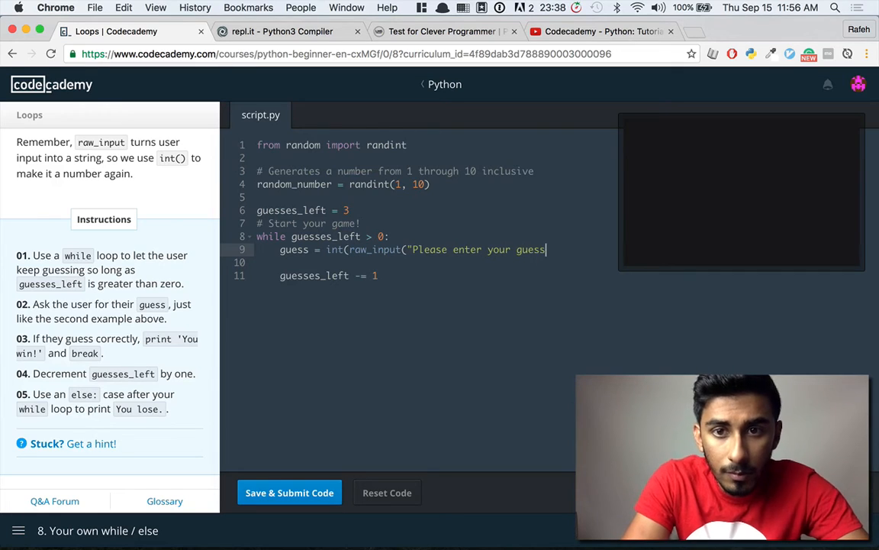
pyautogui.write(':')
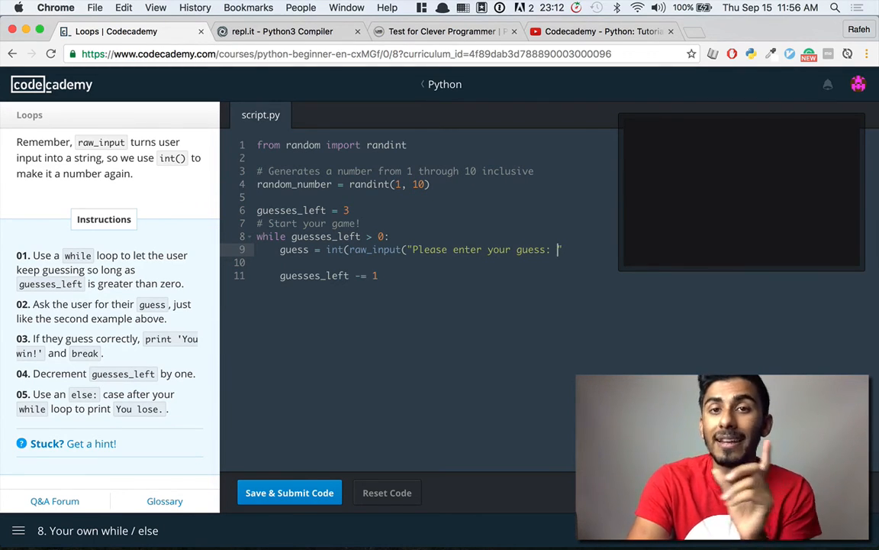
pyautogui.write('"))')
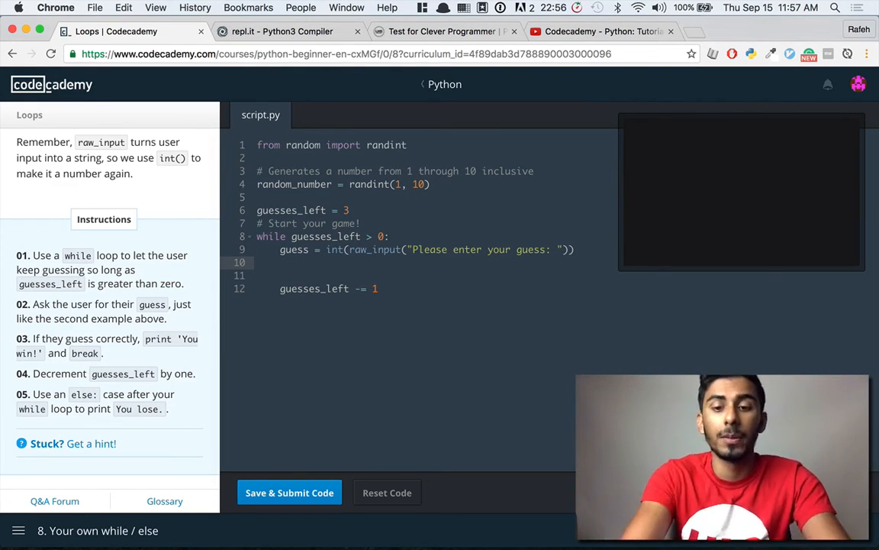
# Step: Add if guess == random_number: printing "You win!" and breaking, then begin the else: clause
pyautogui.write('if guess ==')
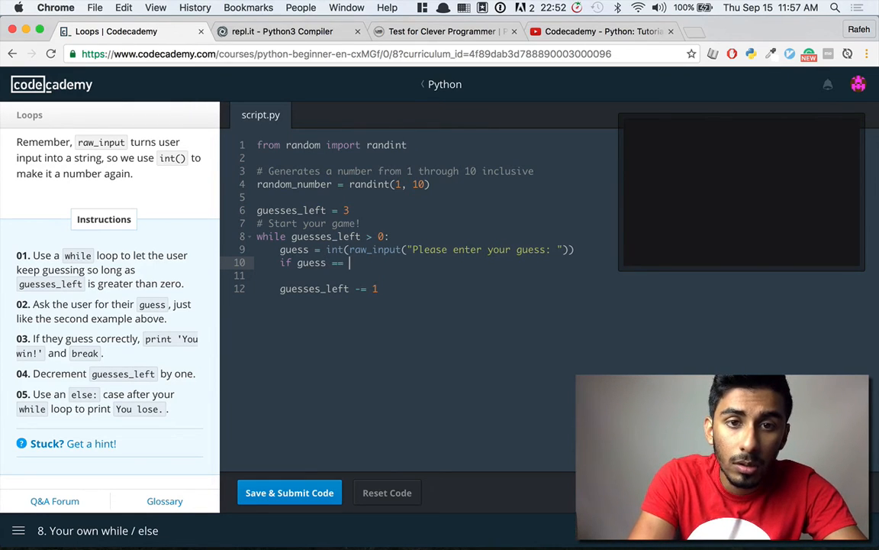
pyautogui.write('ran')
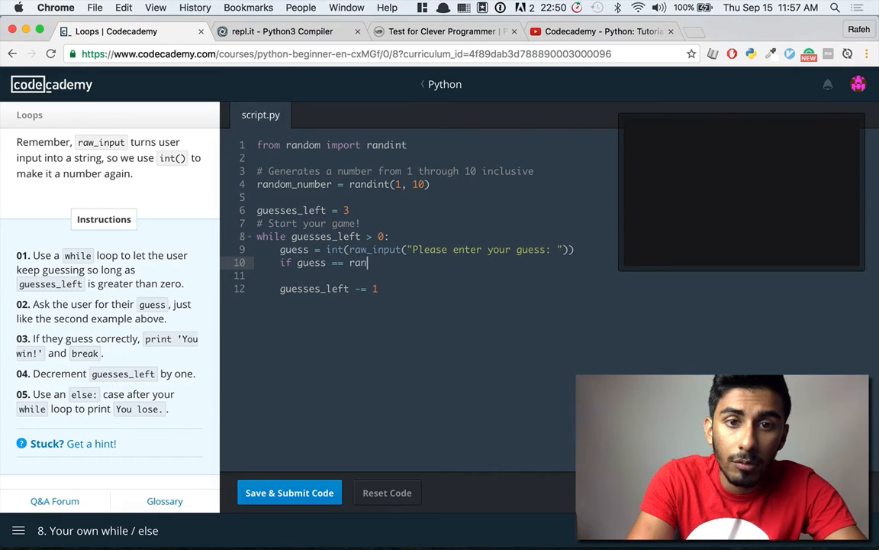
pyautogui.write('dom_number')
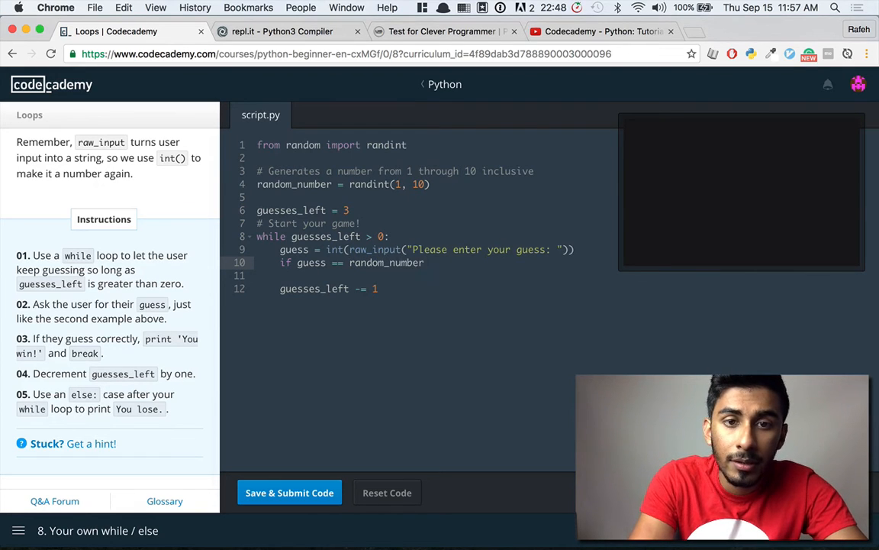
pyautogui.write('print')
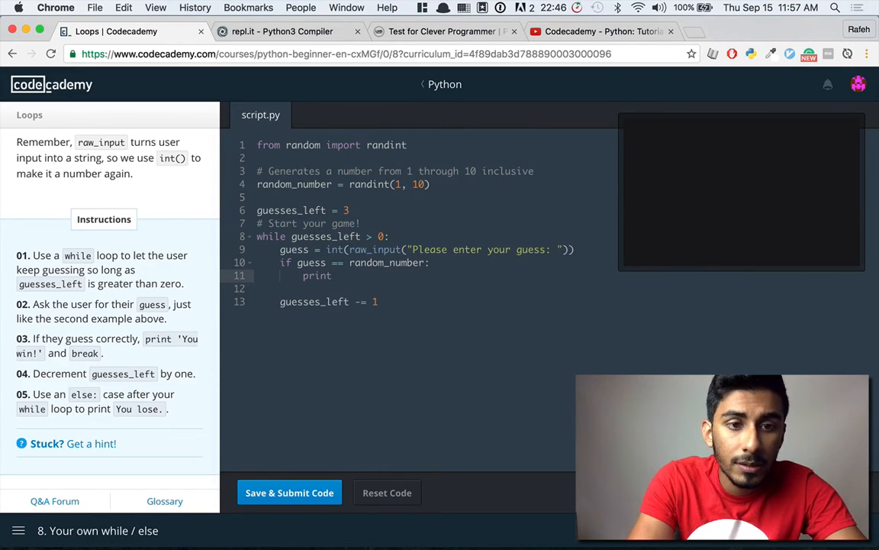
pyautogui.write('("You wi')
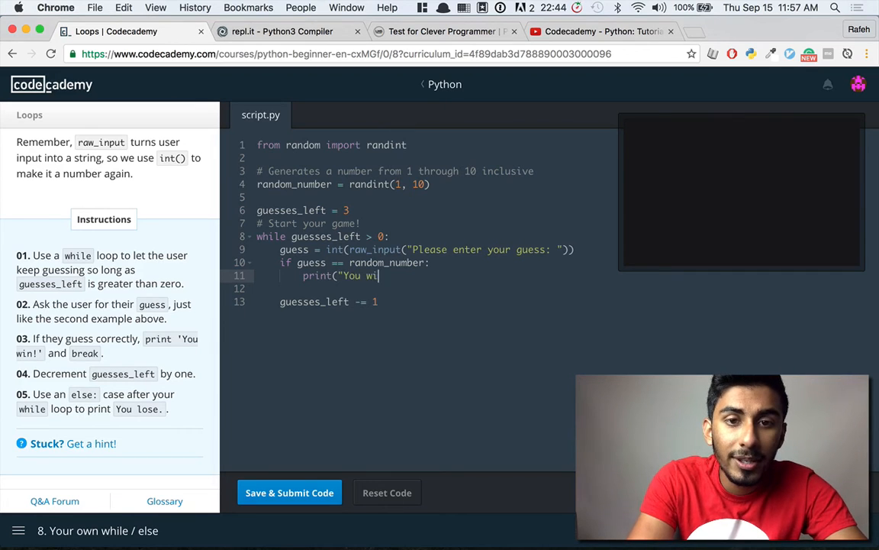
pyautogui.write('n!")')
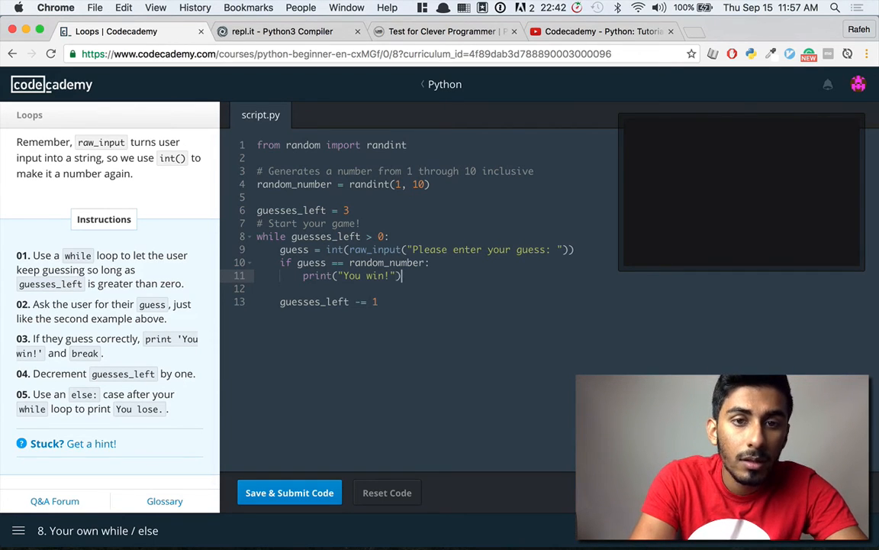
pyautogui.write('break')
pyautogui.write('else:')
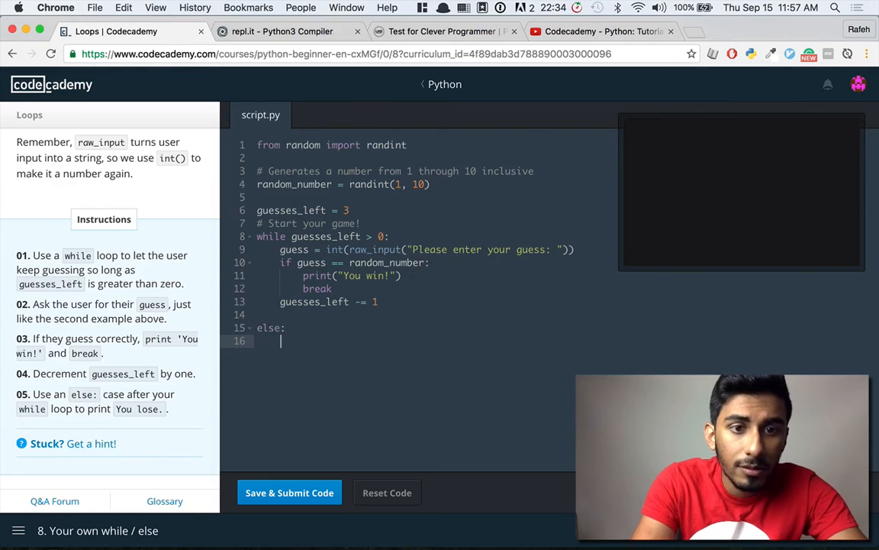
# Step: Make the else clause print 'You lose.'
pyautogui.write("print('")
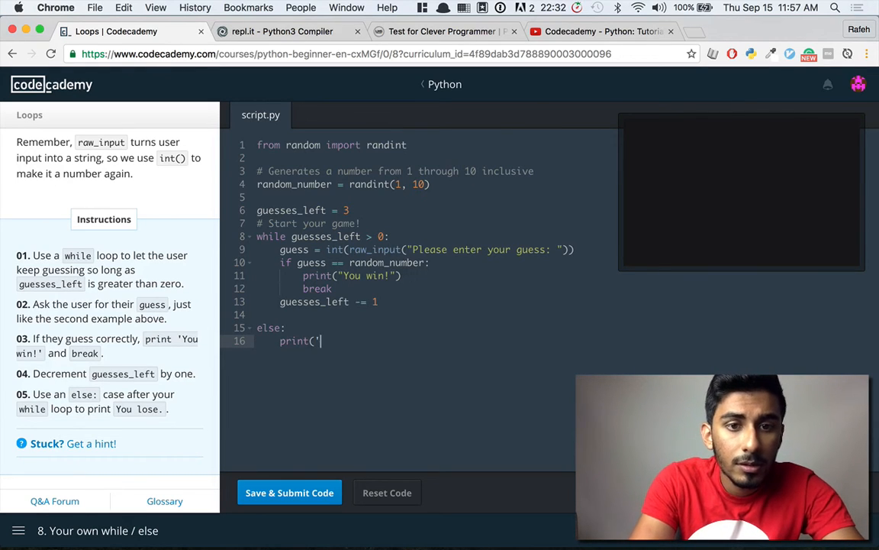
pyautogui.write('You l')
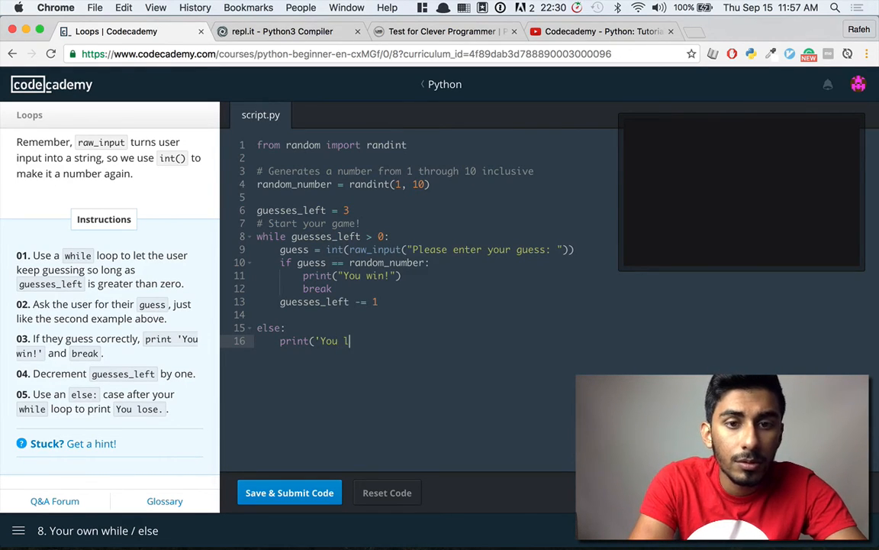
pyautogui.write("ose.')")
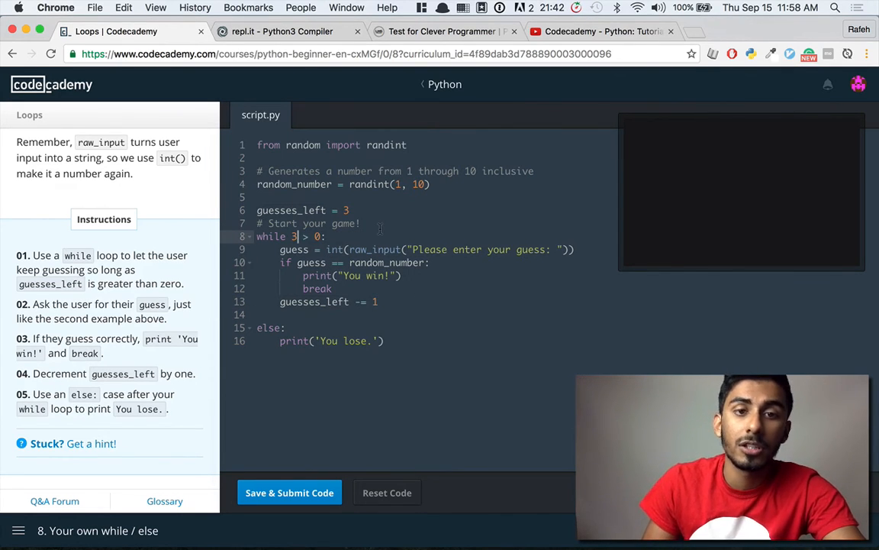
# Step: Try literal counts 2 and 3, restore guesses_left > 0, and retype the 'You lose.' line and colon
pyautogui.write('2')
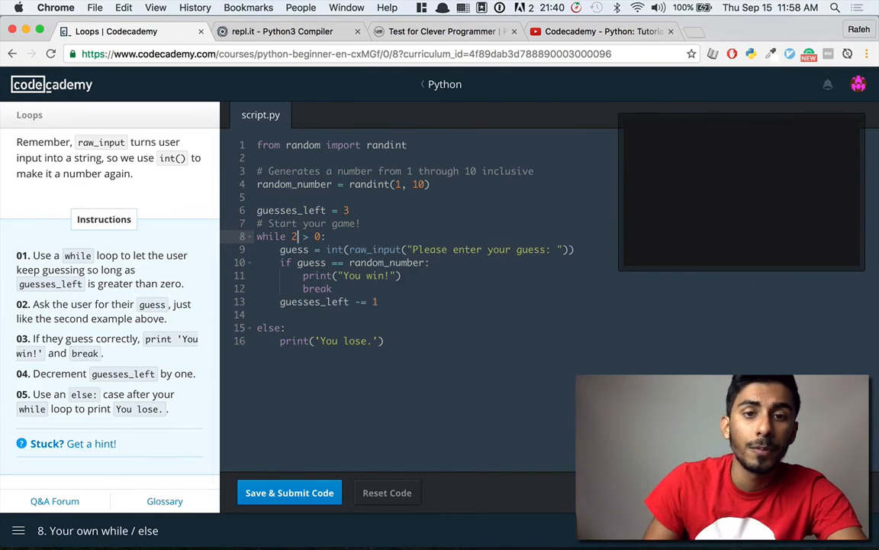
pyautogui.write('3')
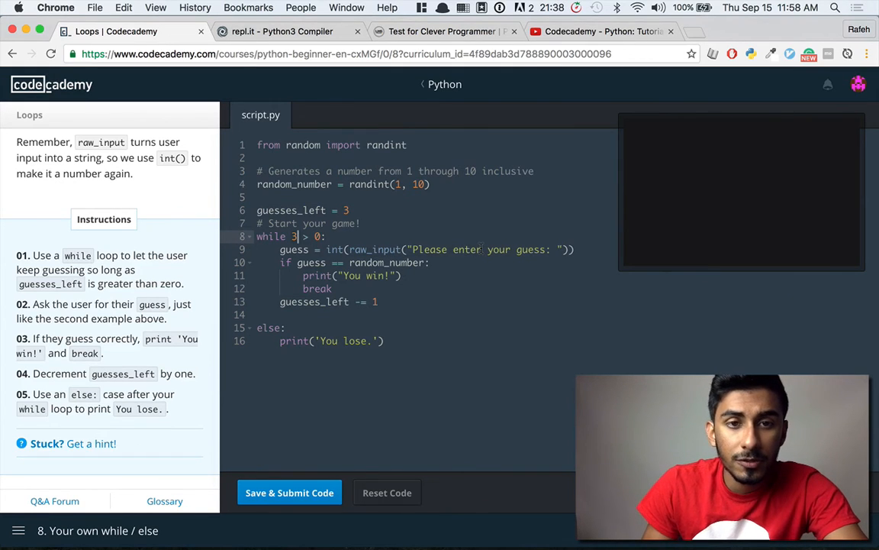
pyautogui.write('guesses_left')
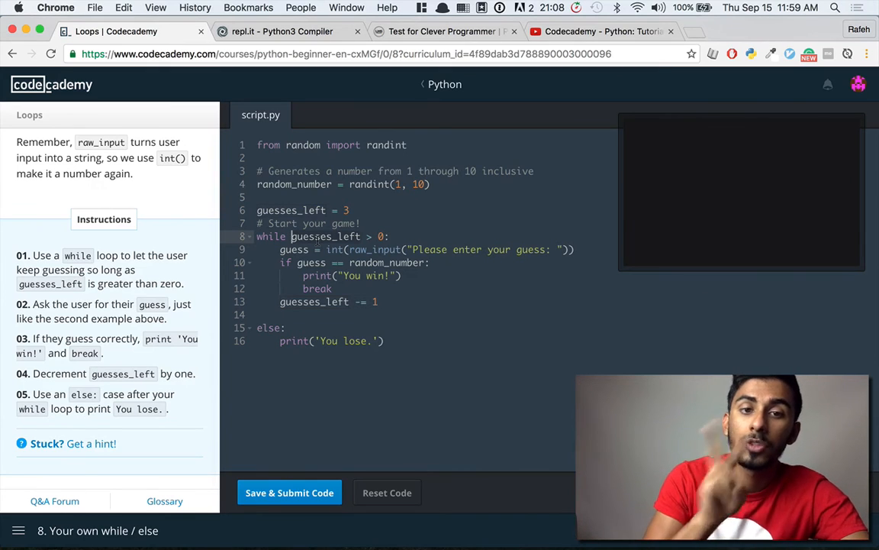
pyautogui.write('0')
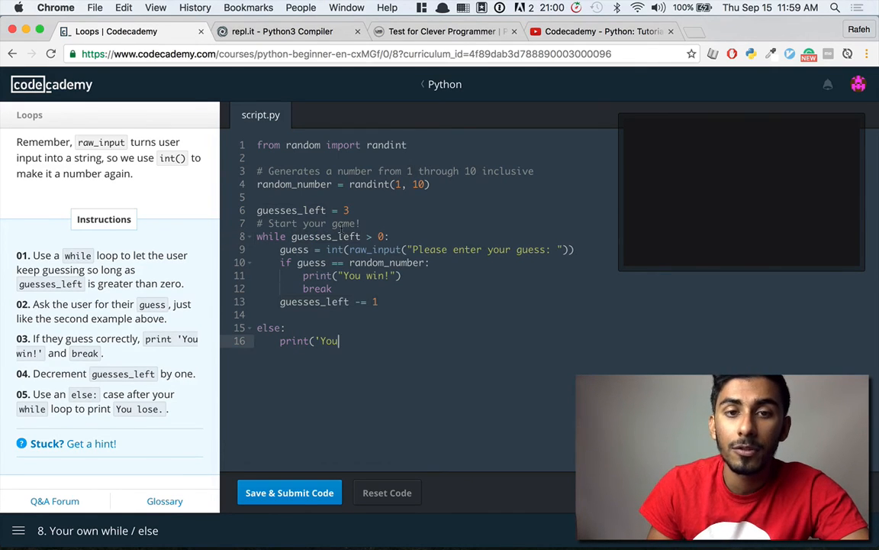
pyautogui.write("lose.')")
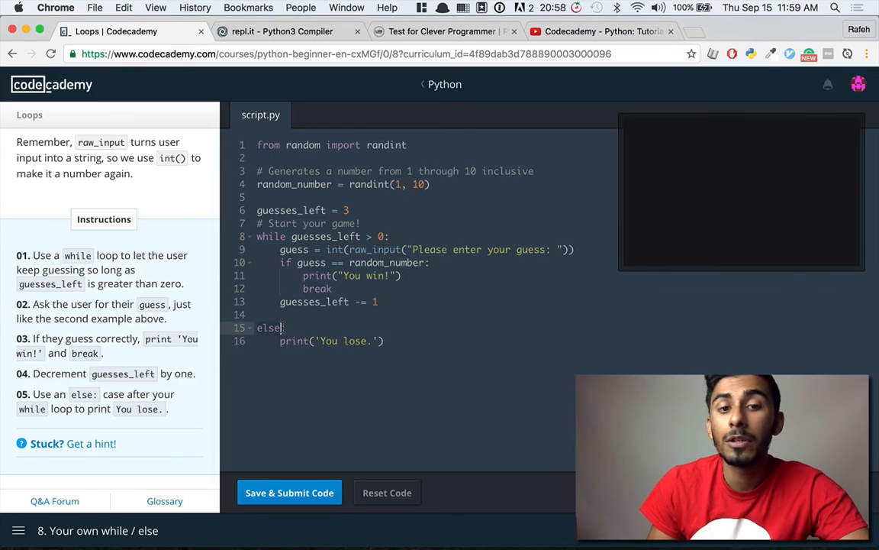
pyautogui.write(':')
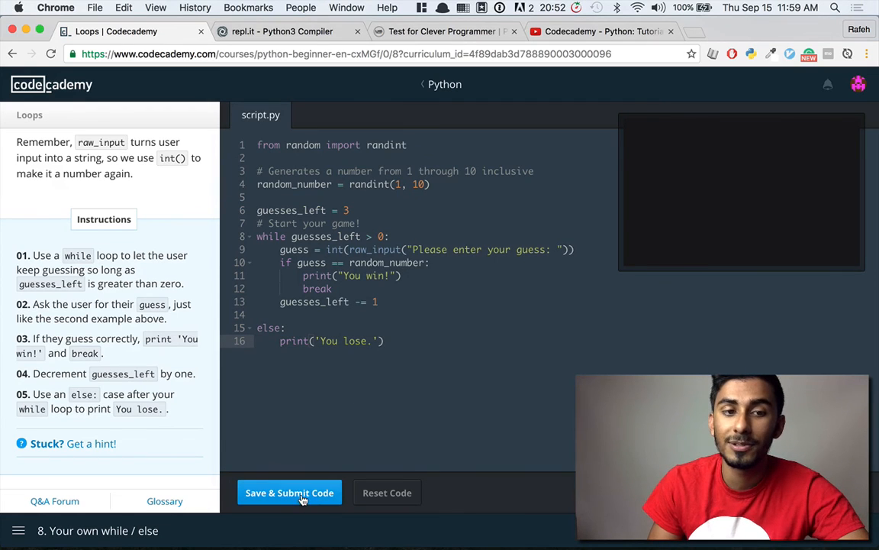
# Step: Save & Submit the script and guess 3 to get You win!
pyautogui.click(290, 492)
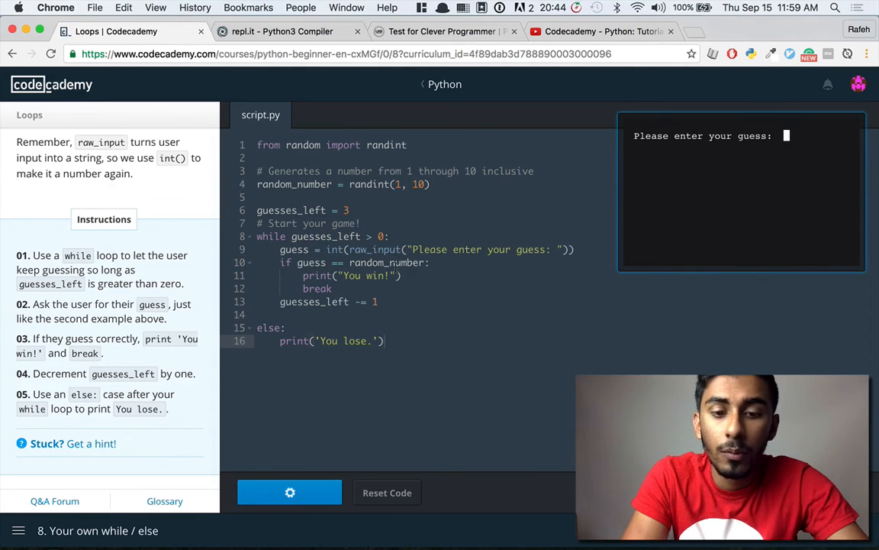
pyautogui.write('3')
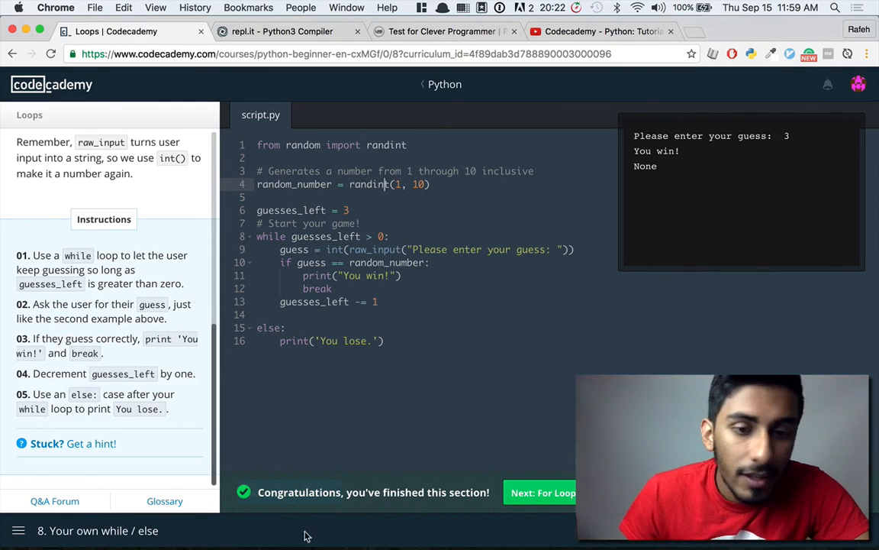
# Step: From the Loops lesson list, choose 9. For your health
pyautogui.click(544, 492)
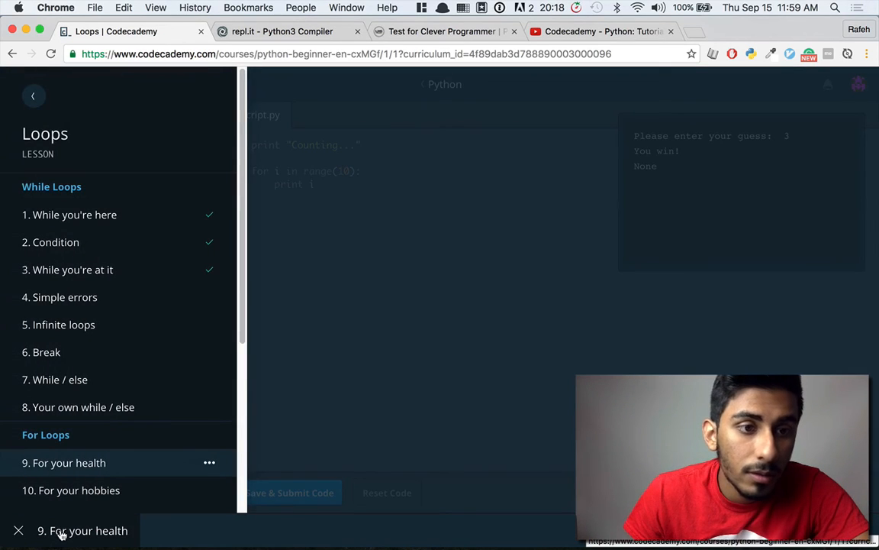
pyautogui.scroll(-3)
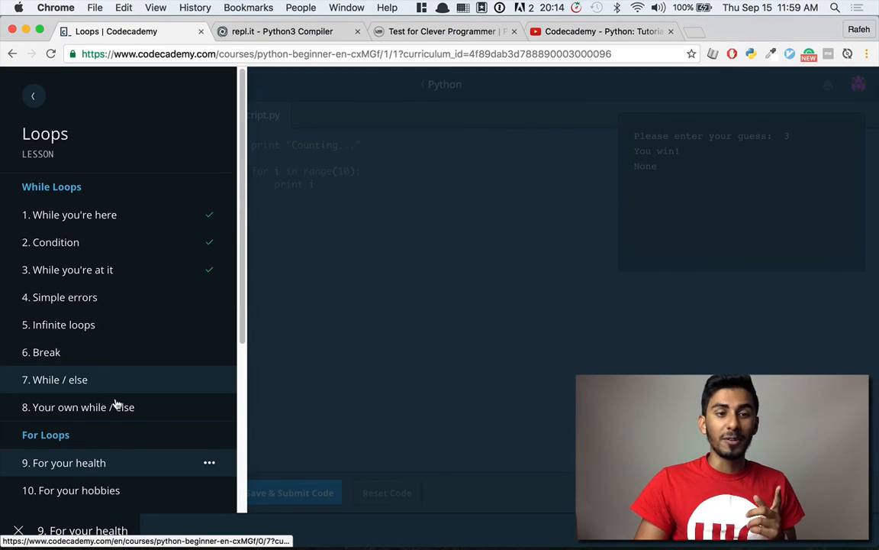
pyautogui.click(64, 461)
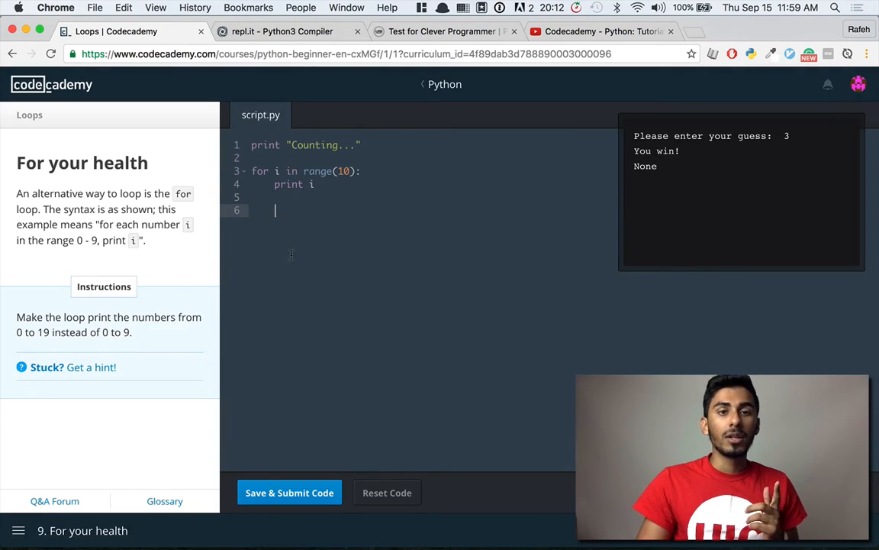